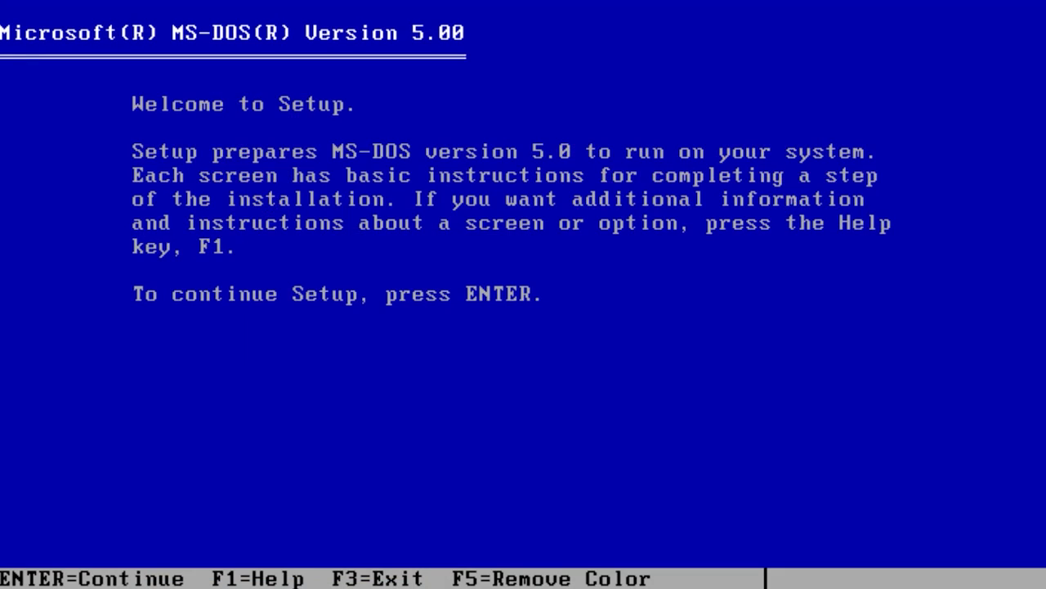
# Step: Continue past the MS-DOS 5.0 Setup welcome screen
pyautogui.press('enter')
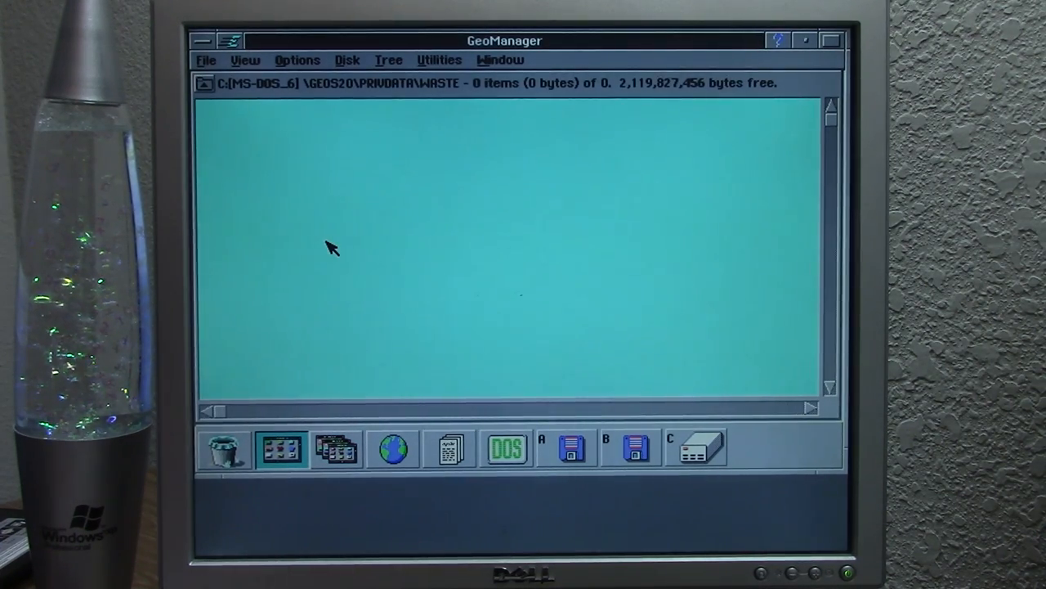
pyautogui.moveTo(433, 421)
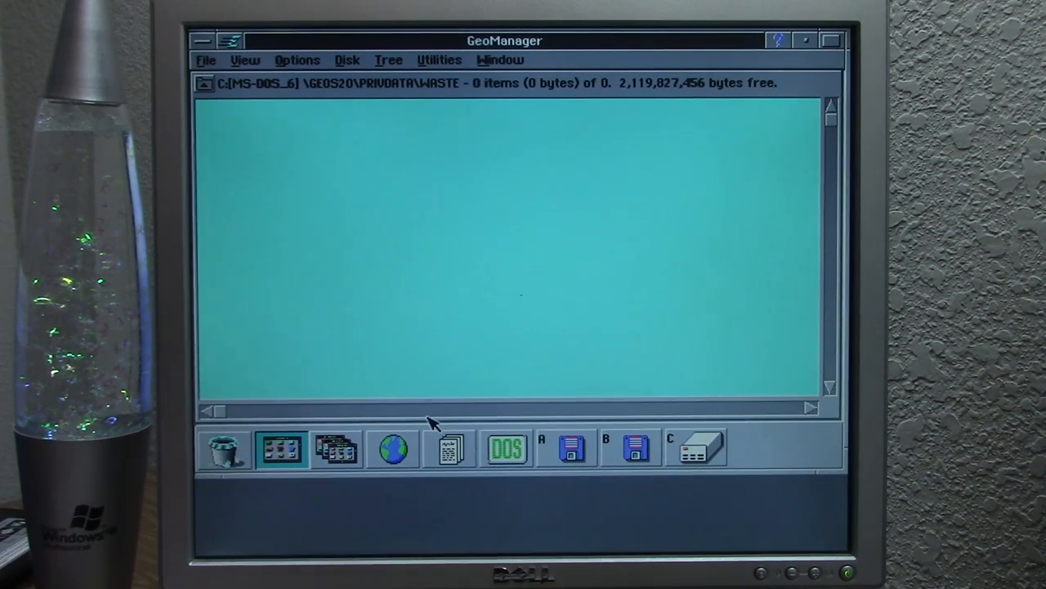
pyautogui.moveTo(401, 454)
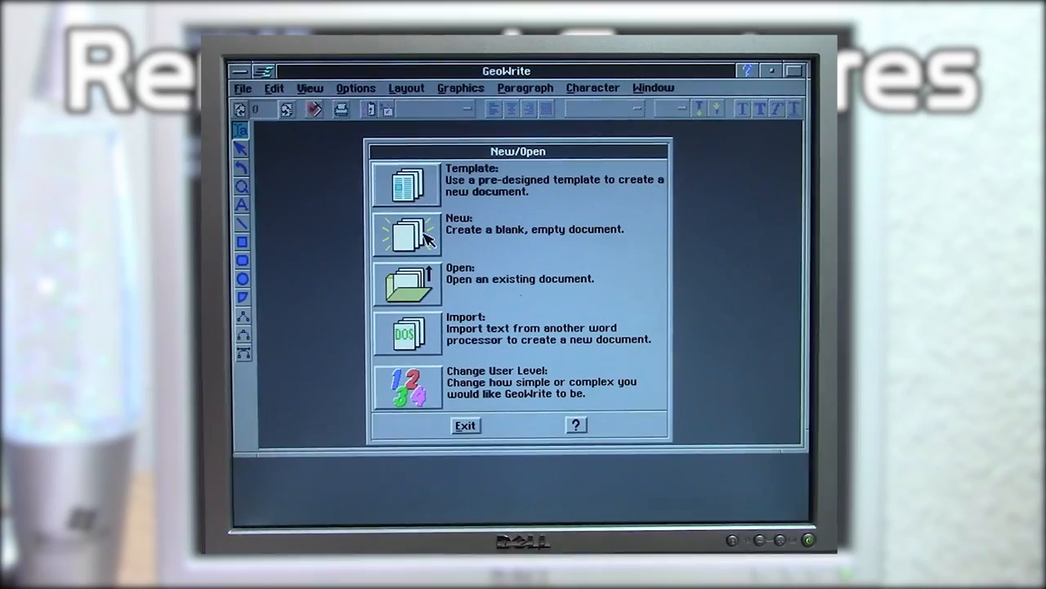
# Step: Start a new blank GeoWrite document, then view the WORLD folder
pyautogui.click(407, 184)
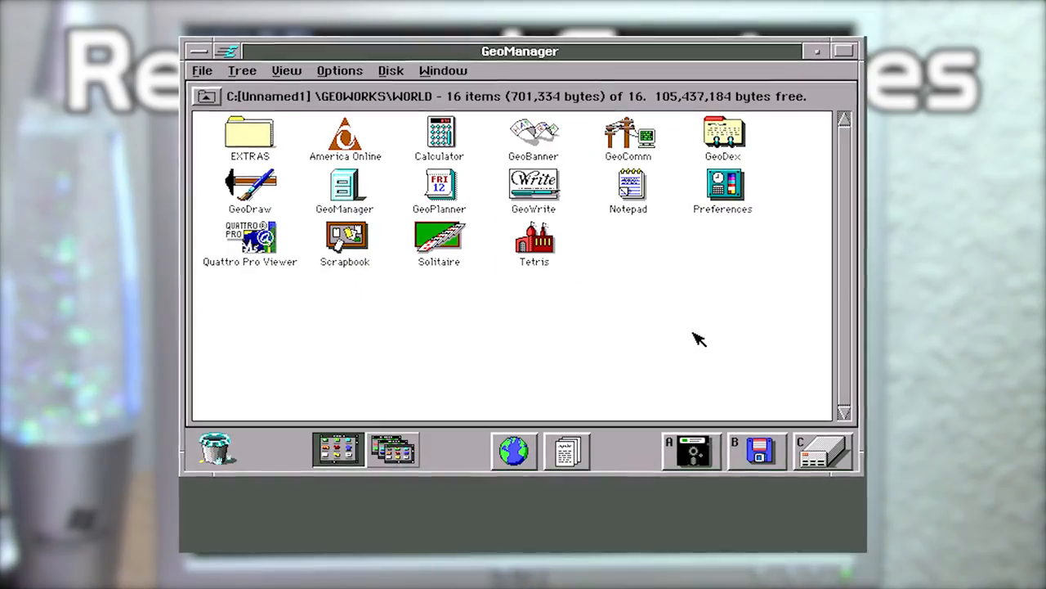
pyautogui.click(345, 135)
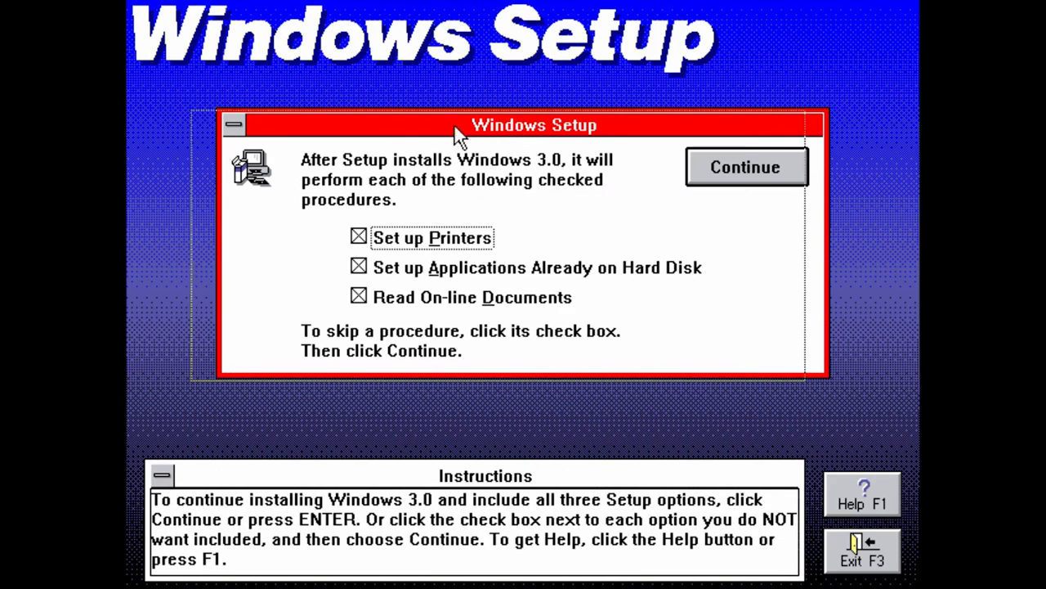
# Step: Finish Windows setup without printers, accepting all system file modifications
pyautogui.click(358, 237)
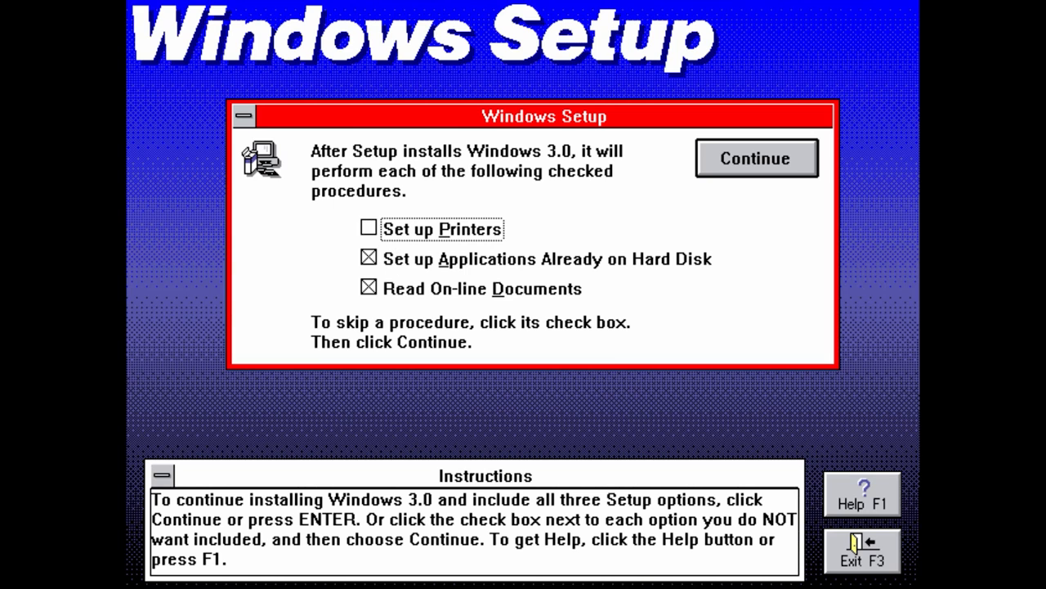
pyautogui.click(754, 158)
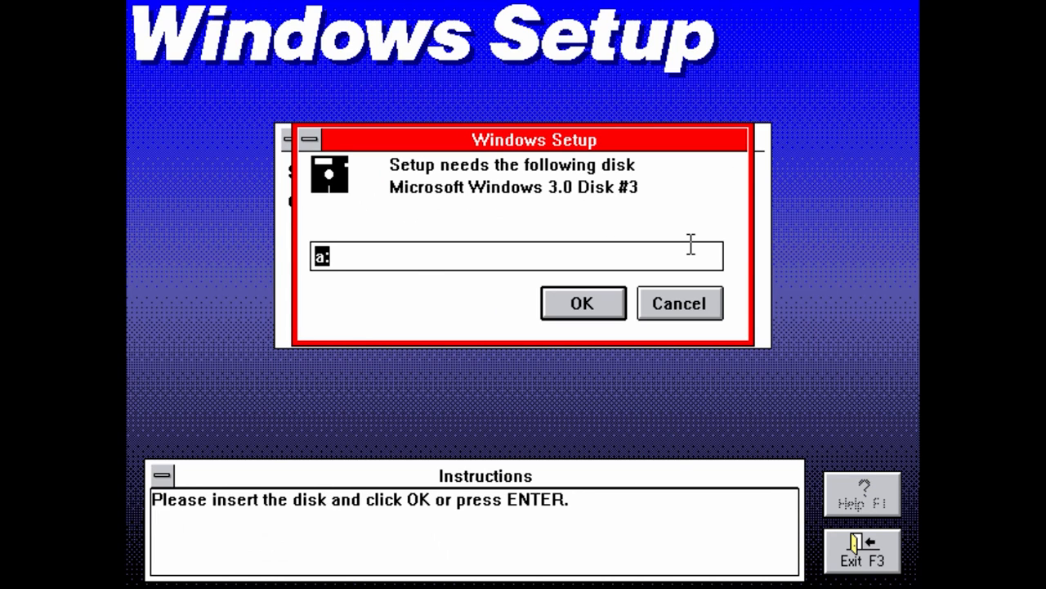
pyautogui.click(581, 303)
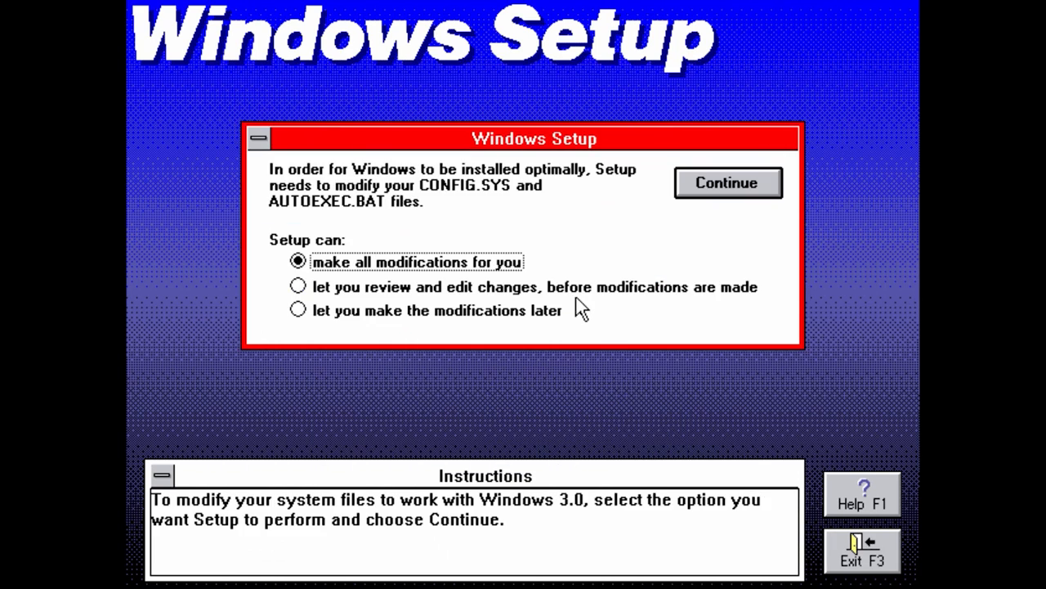
pyautogui.click(726, 182)
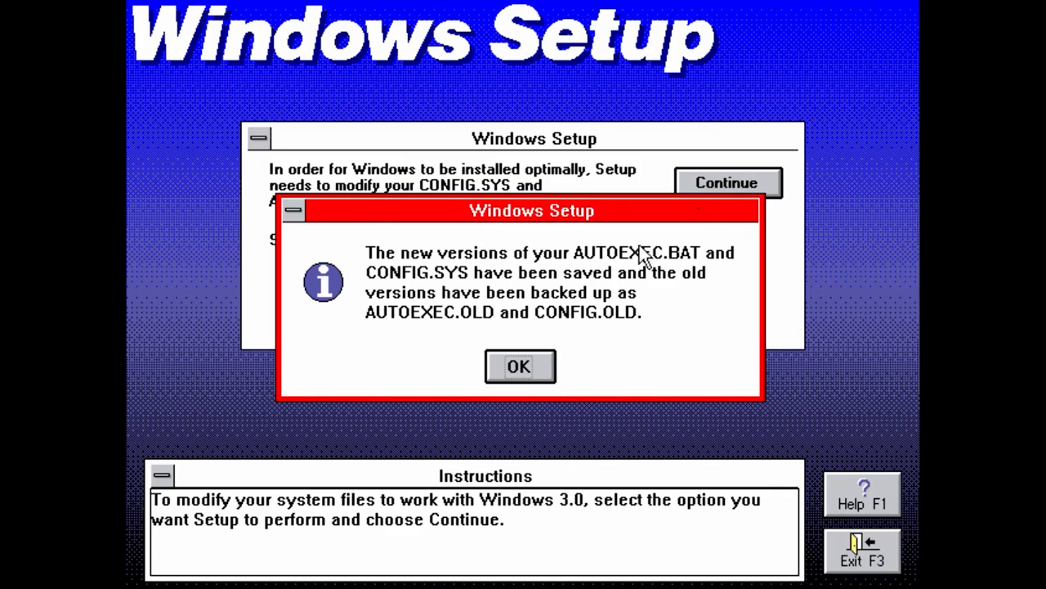
pyautogui.click(519, 365)
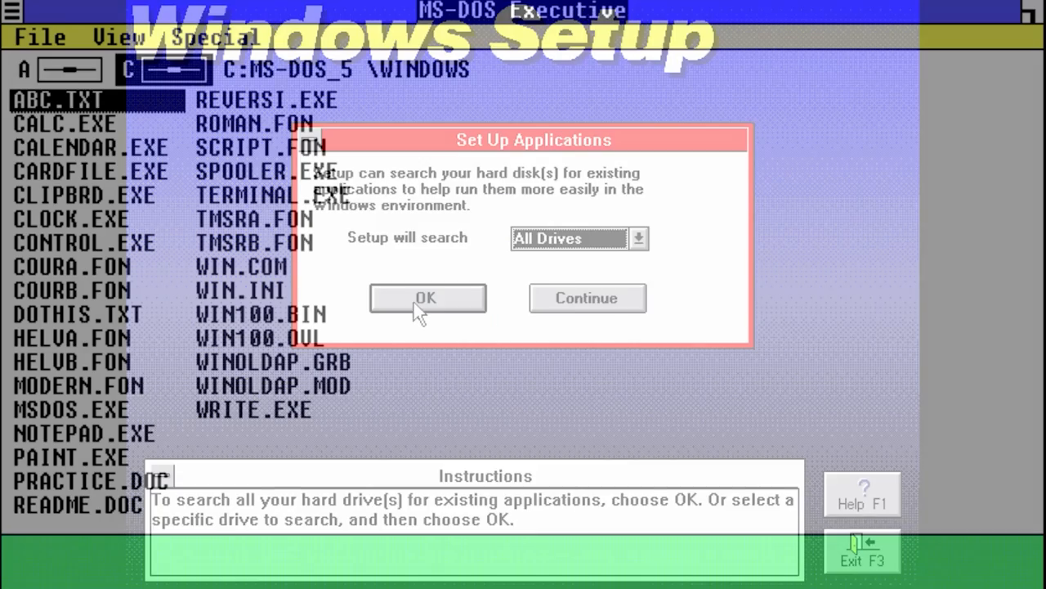
# Step: Select MSDOS.EXE, then select and open ABC.TXT in MS-DOS Executive
pyautogui.click(426, 298)
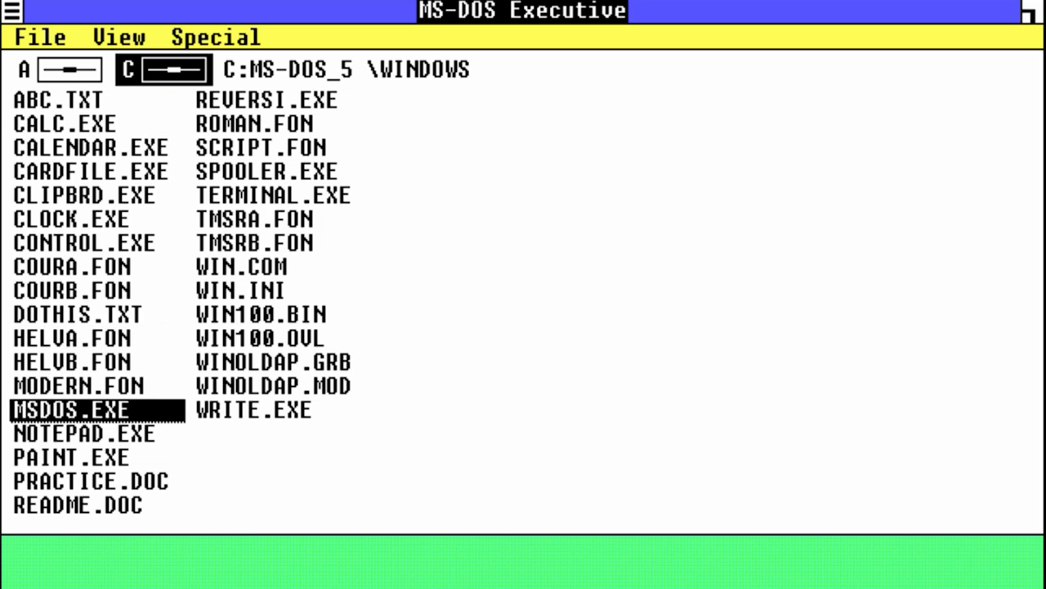
pyautogui.click(57, 100)
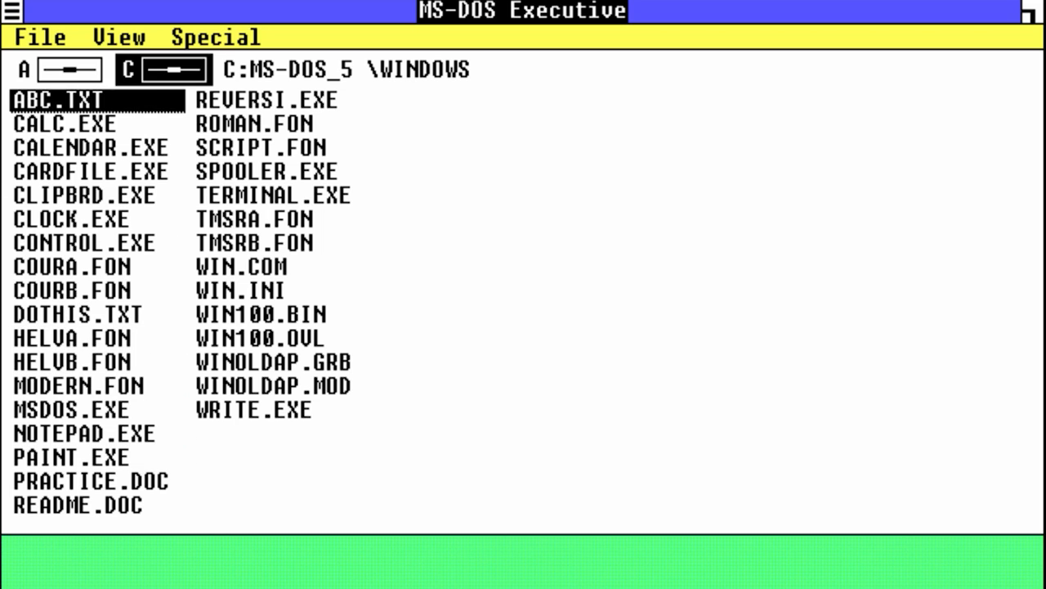
pyautogui.doubleClick(90, 147)
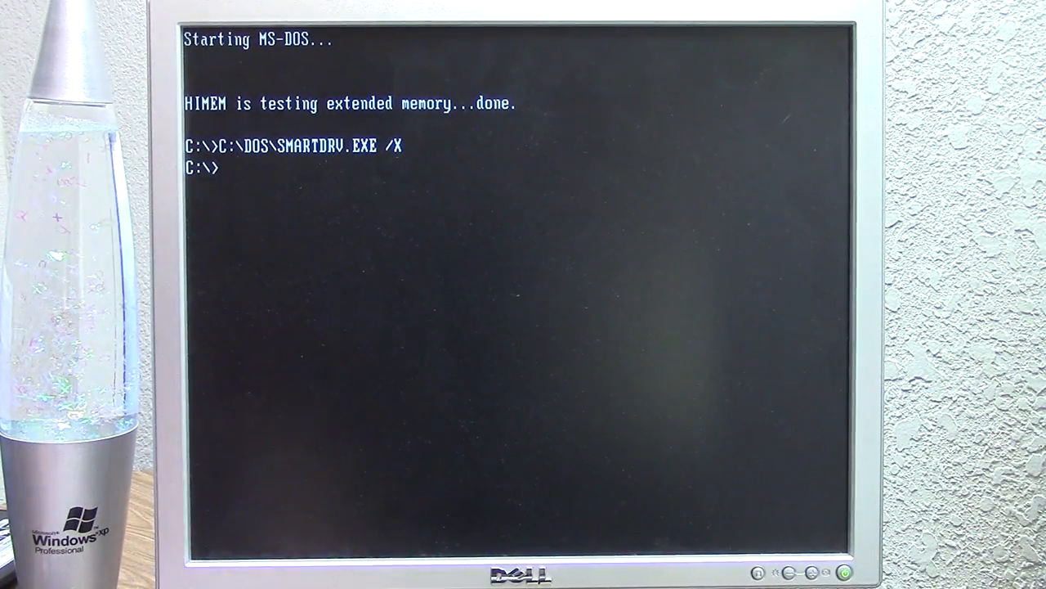
# Step: Switch to drive A, list it with dir/w, and enter install
pyautogui.write('A:')
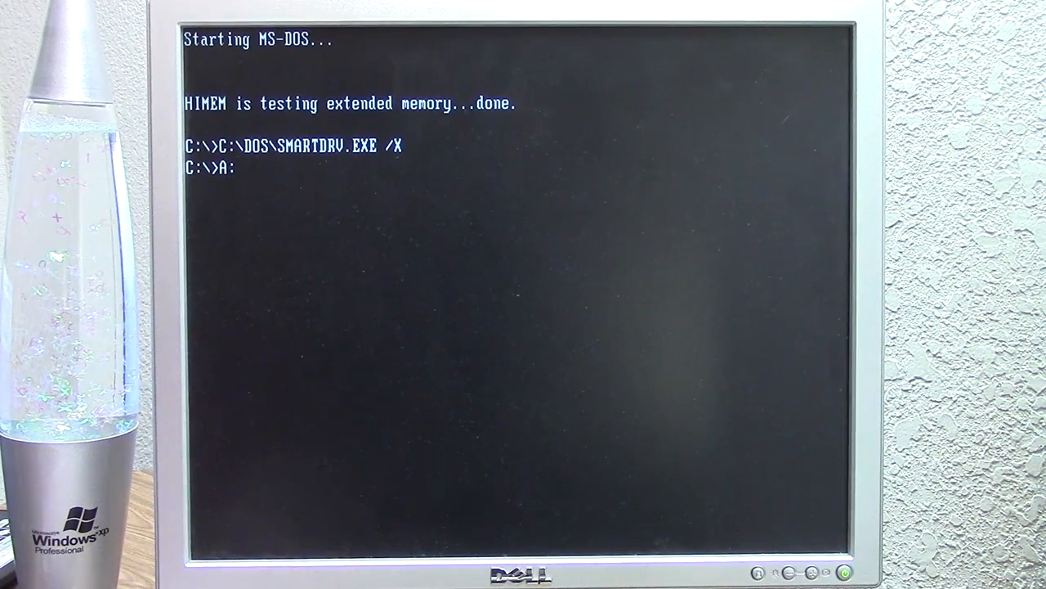
pyautogui.press('enter')
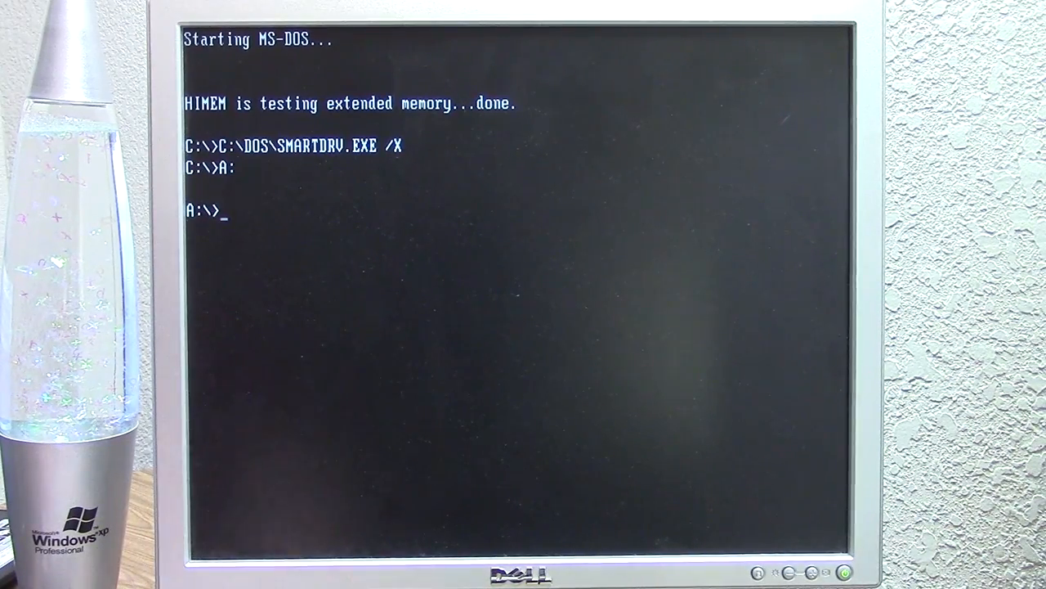
pyautogui.write('dir/w')
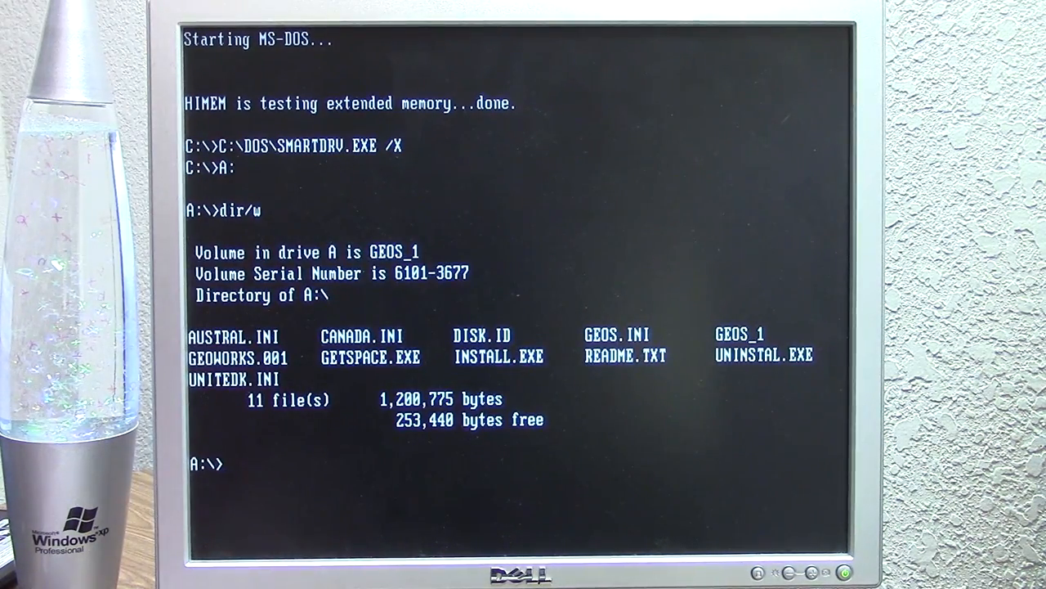
pyautogui.write('install')
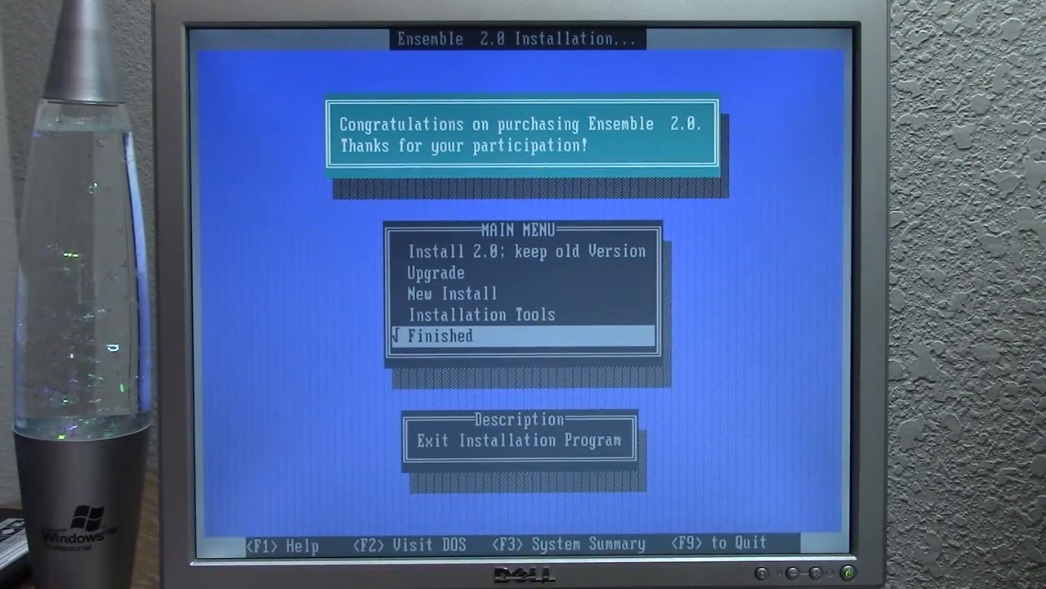
# Step: Confirm the chosen option in the installer's main menu
pyautogui.press('enter')
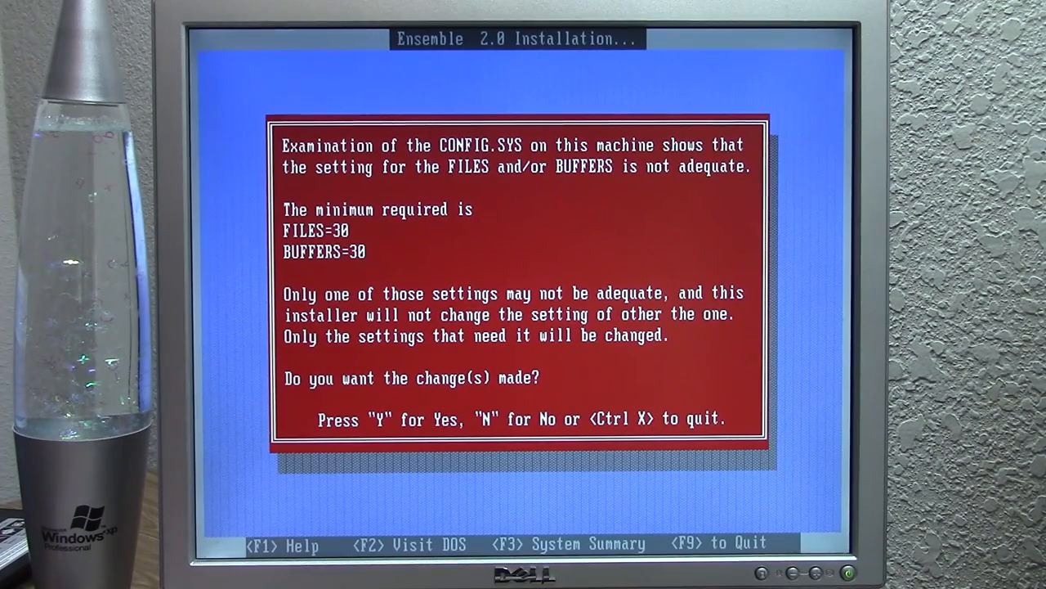
# Step: Accept raising CONFIG.SYS FILES/BUFFERS to 30, with a CONFIG.01 backup
pyautogui.press('y')
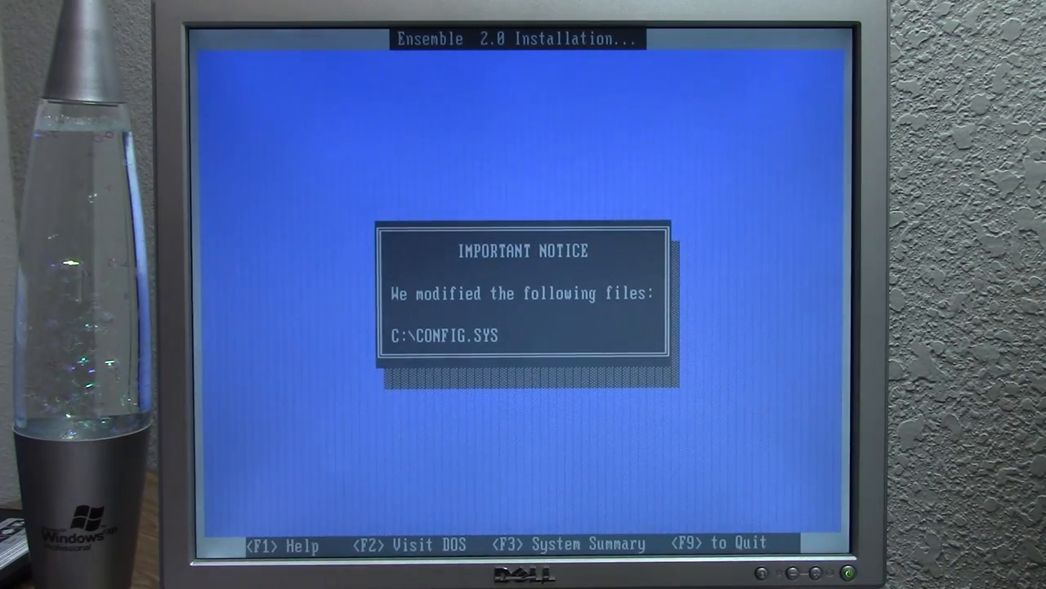
pyautogui.press('enter')
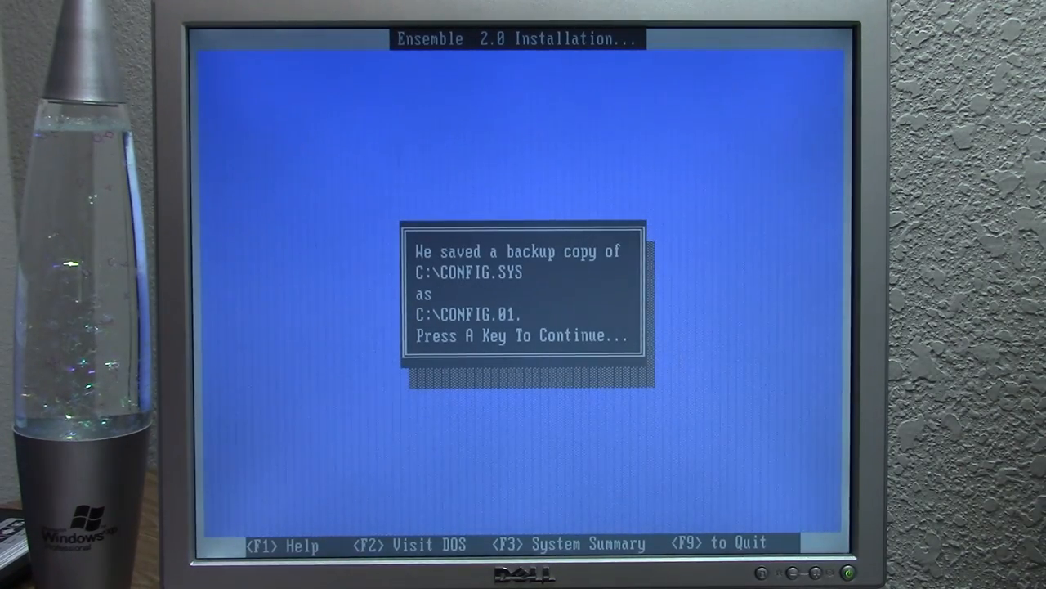
pyautogui.press('enter')
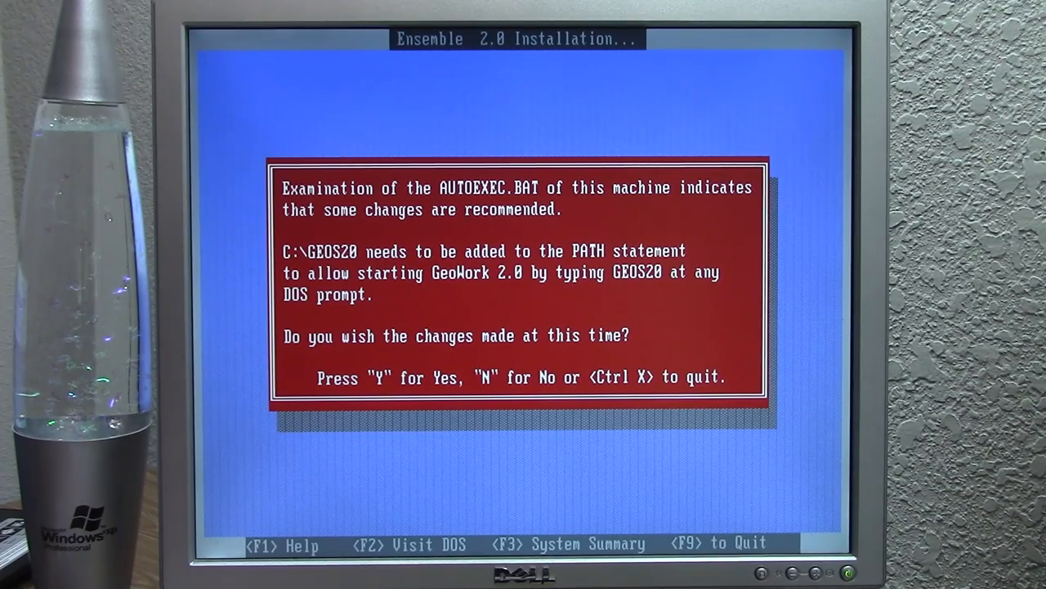
# Step: Accept adding C:\GEOS20 to the AUTOEXEC.BAT PATH, with an AUTOEXEC.01 backup
pyautogui.press('y')
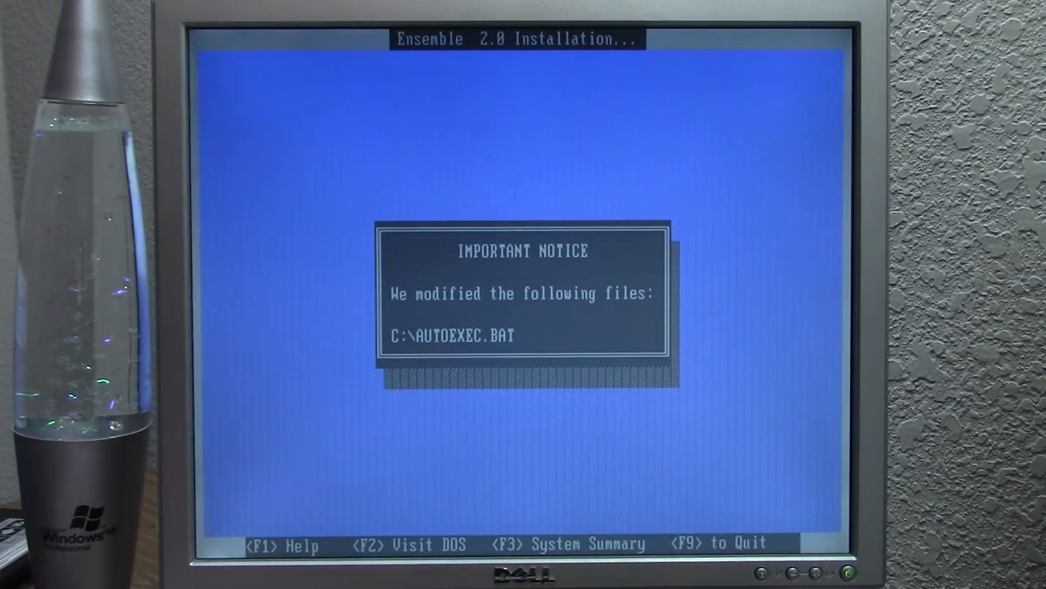
pyautogui.press('enter')
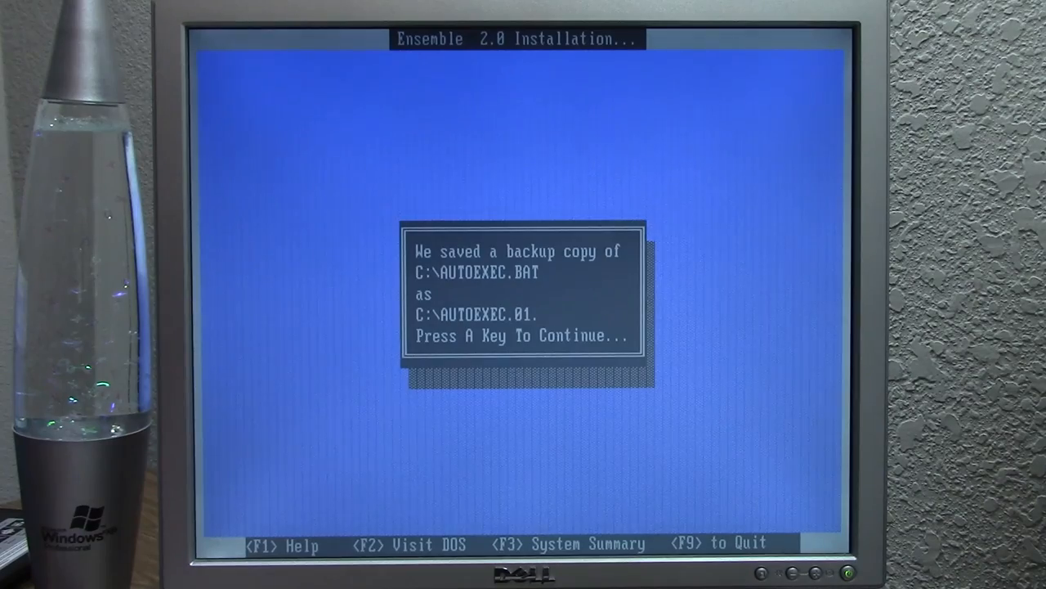
pyautogui.press('enter')
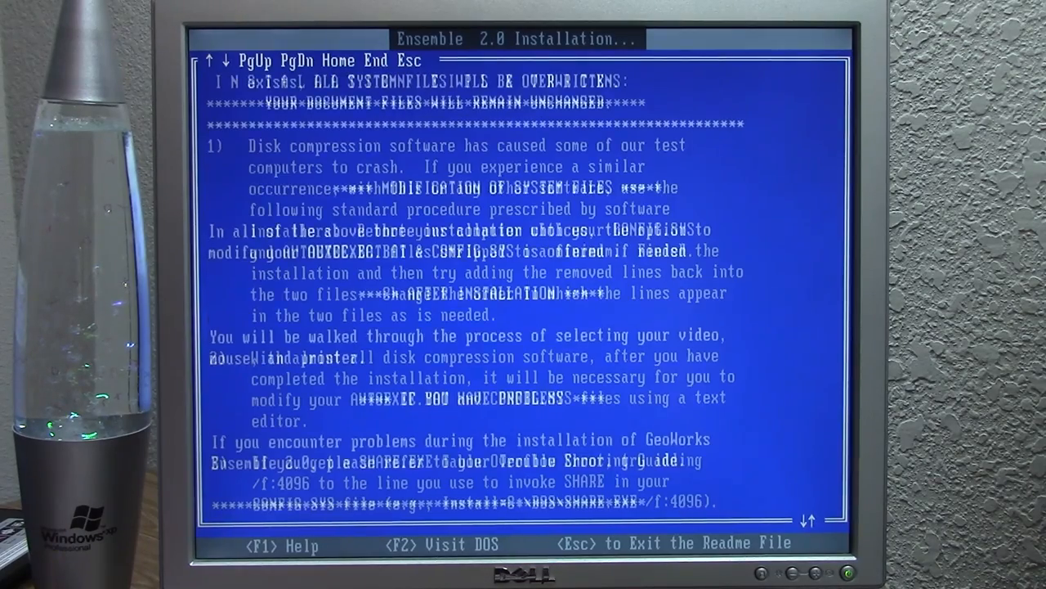
# Step: Scroll down through the installation readme file
pyautogui.scroll(-3)
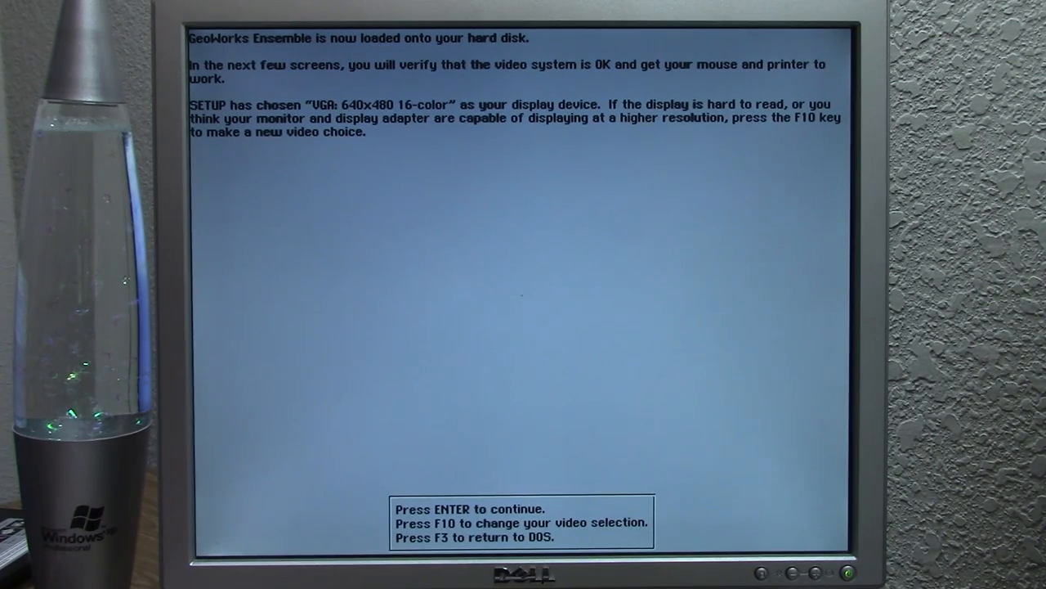
# Step: Choose VGA 640x480 16-color display, accept the restart, and confirm the arrow test
pyautogui.press('f10')
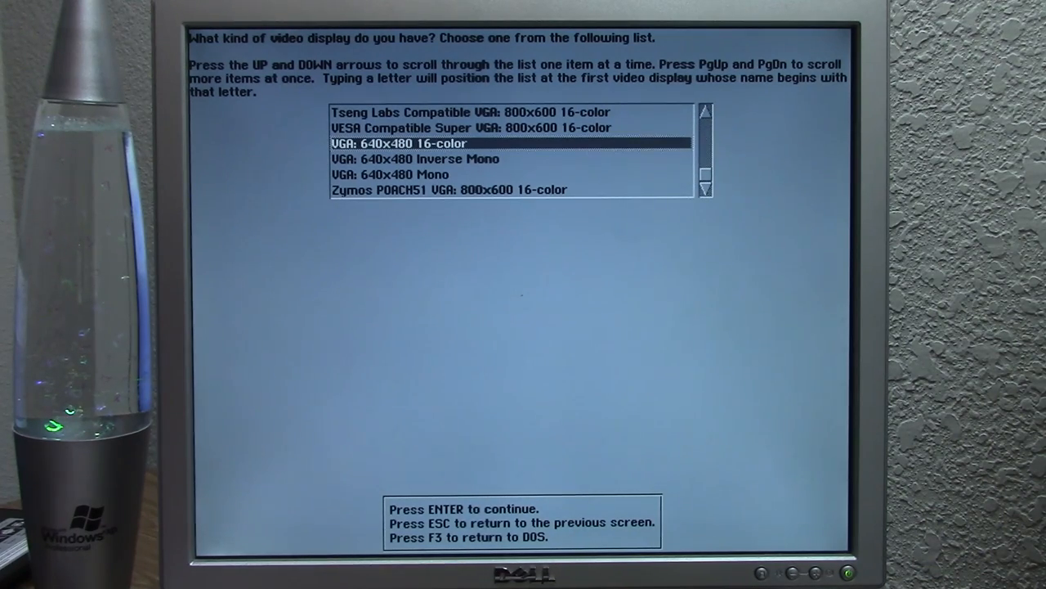
pyautogui.press('enter')
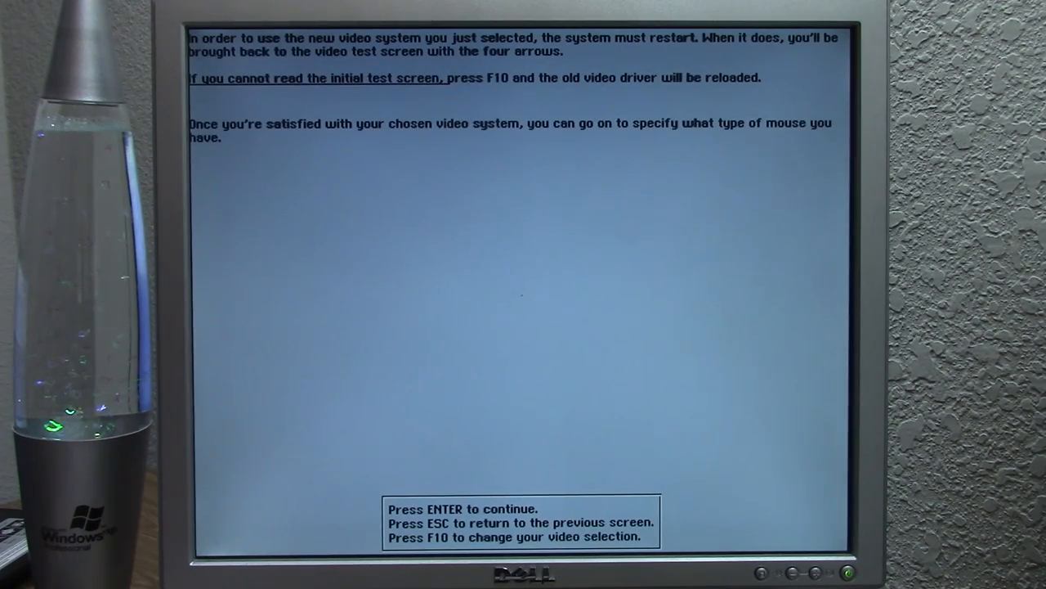
pyautogui.press('enter')
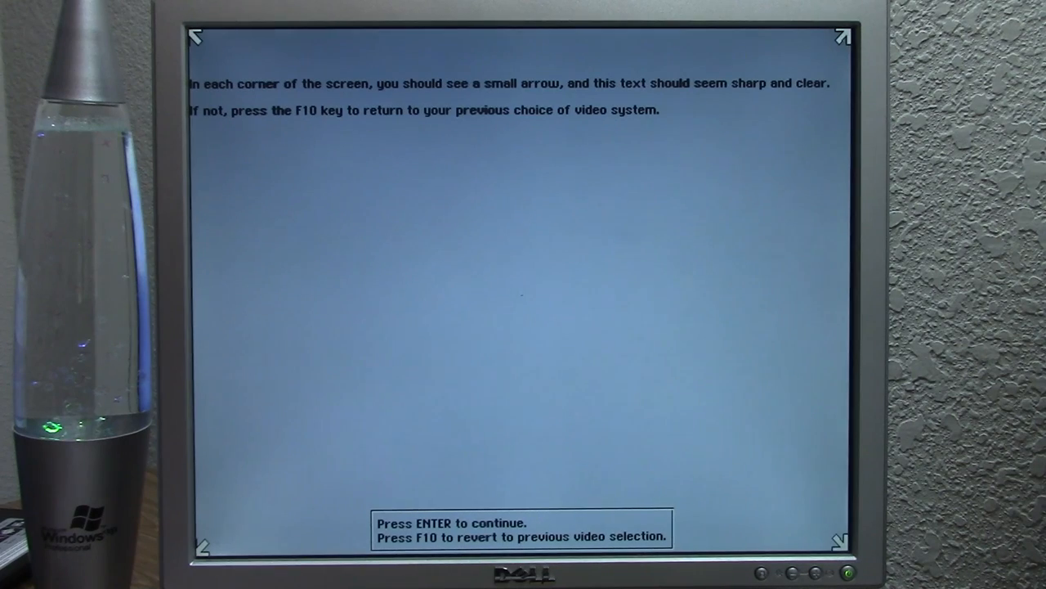
pyautogui.press('Enter')
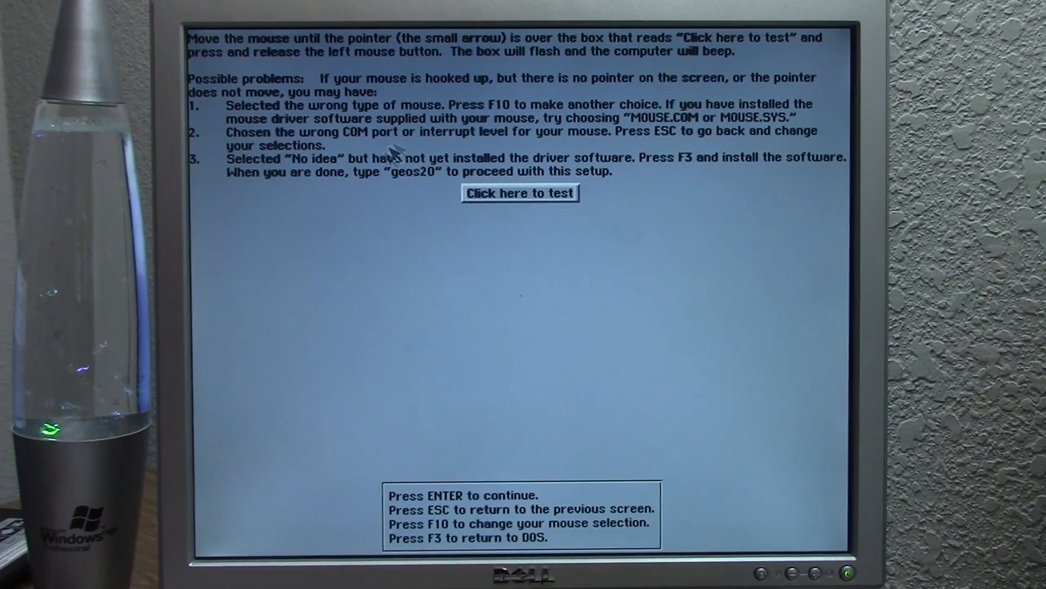
pyautogui.moveTo(318, 246)
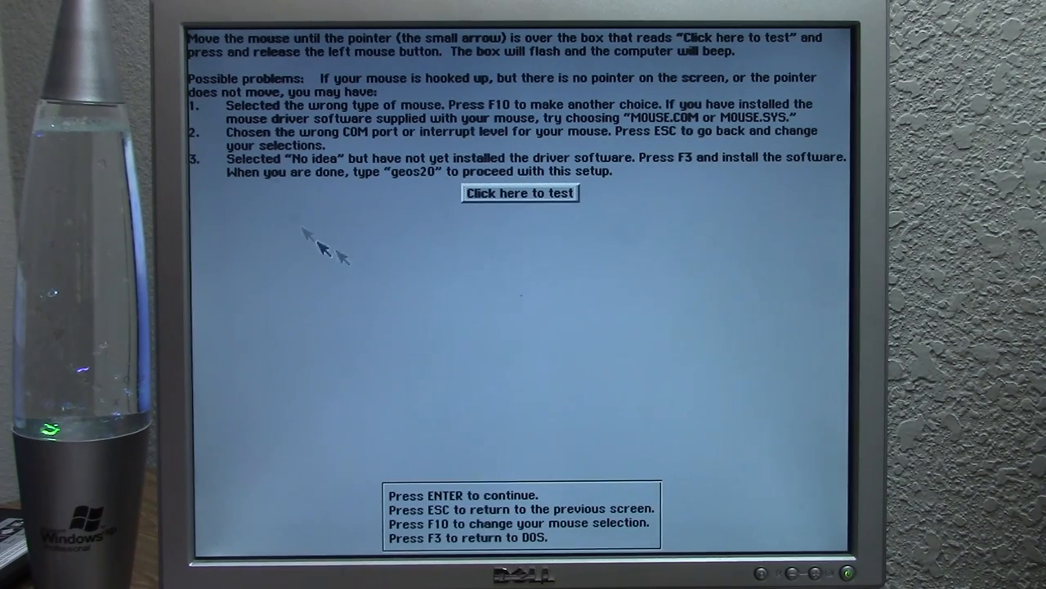
pyautogui.moveTo(450, 261)
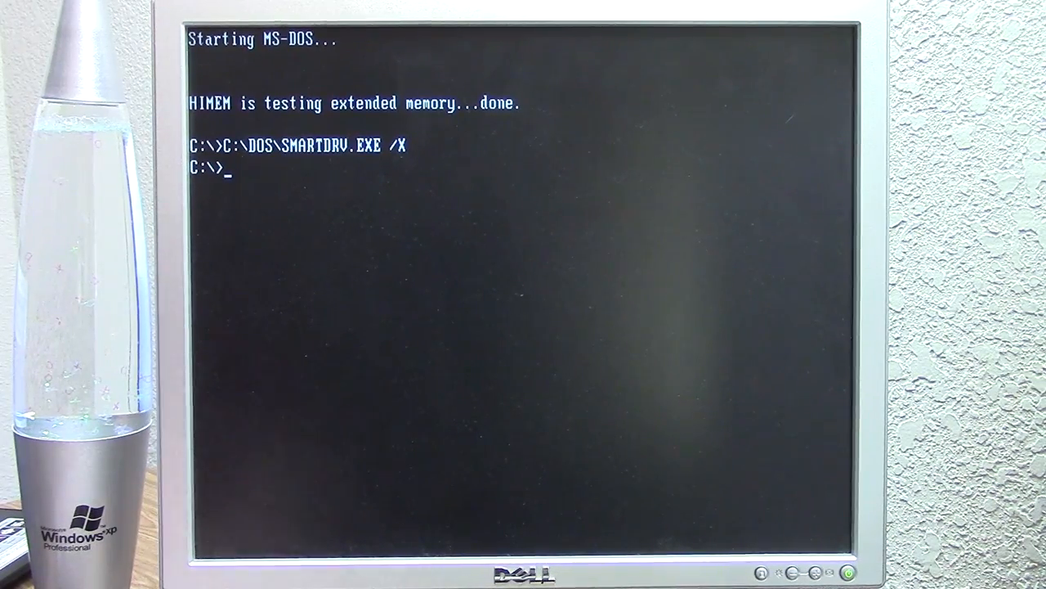
# Step: Enter geos20 at the C:\> prompt
pyautogui.write('geos20')
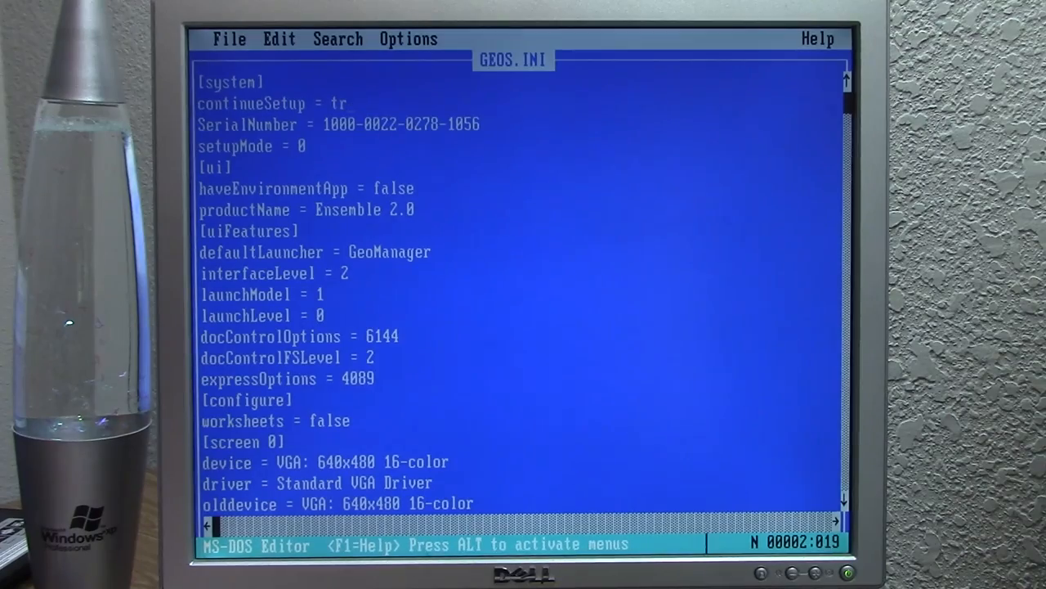
# Step: Change continueSetup to false in GEOS.INI and open the File menu
pyautogui.write('alse')
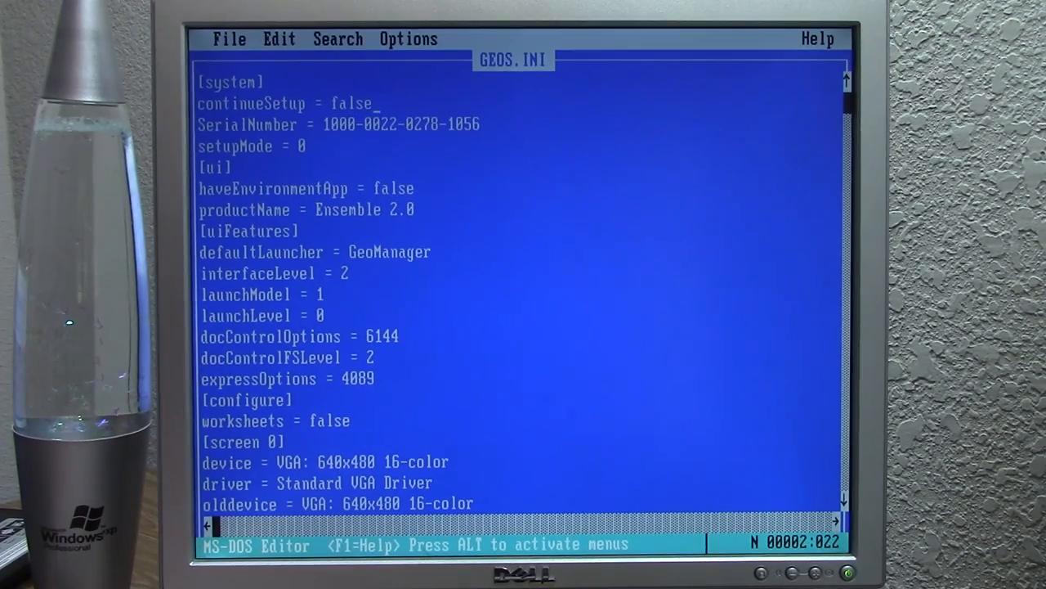
pyautogui.click(228, 38)
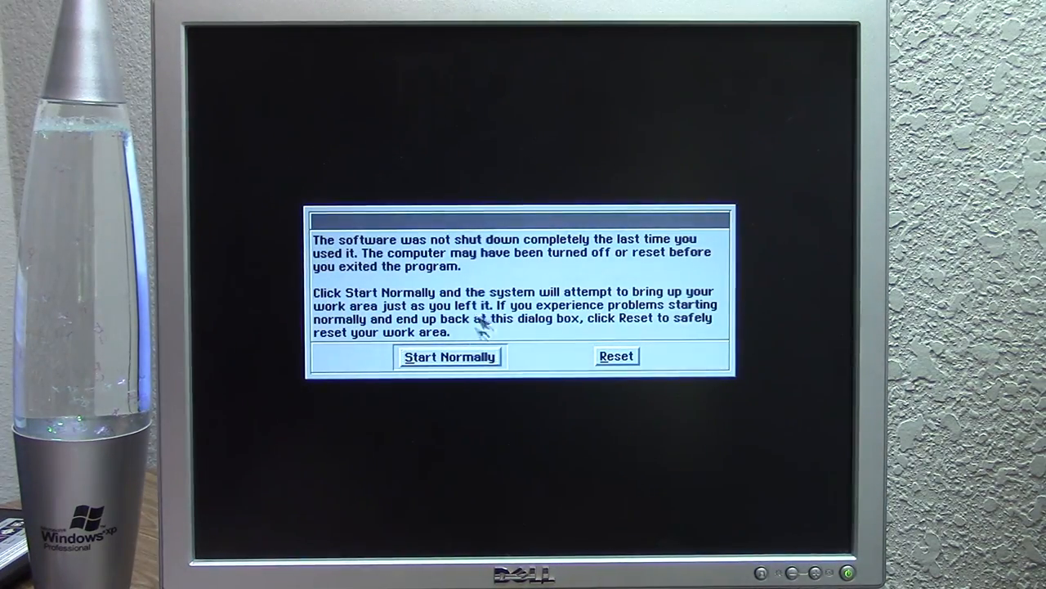
# Step: Choose Start Normally in the unclean-shutdown warning so GeoManager opens on the empty WASTE folder
pyautogui.click(449, 356)
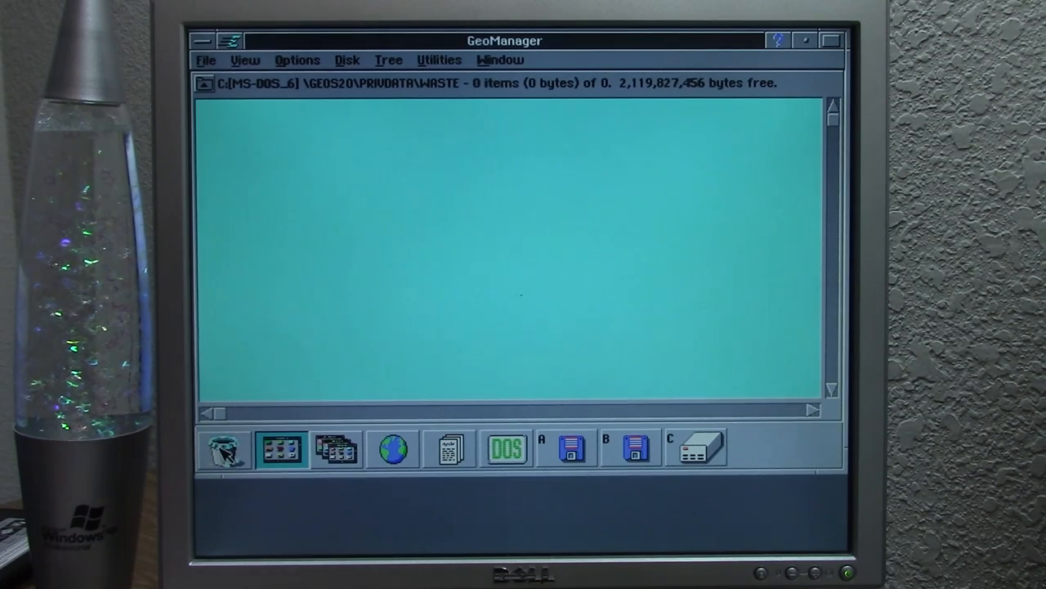
pyautogui.moveTo(319, 296)
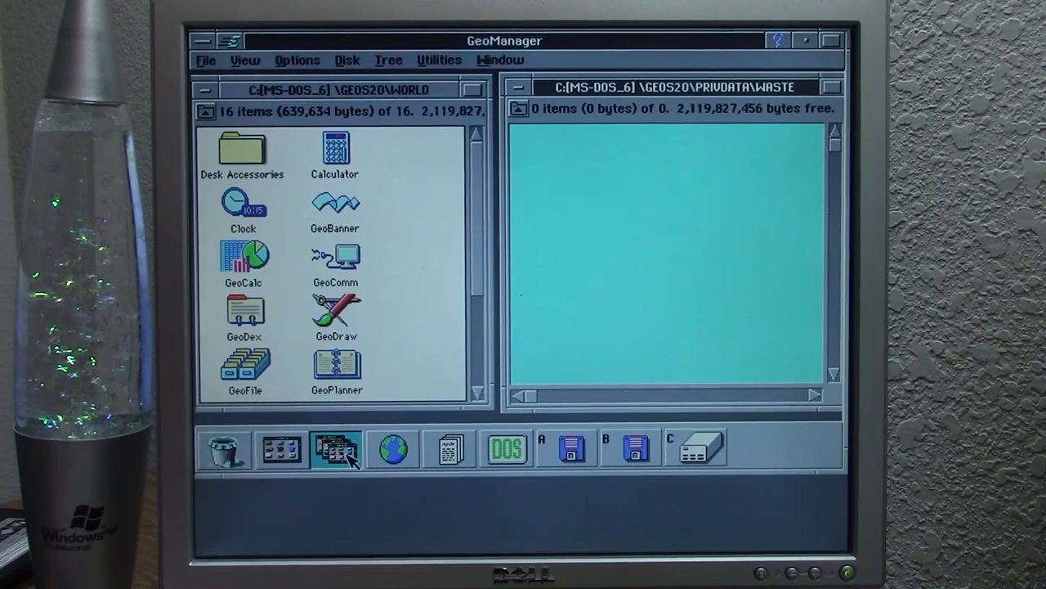
pyautogui.moveTo(478, 197)
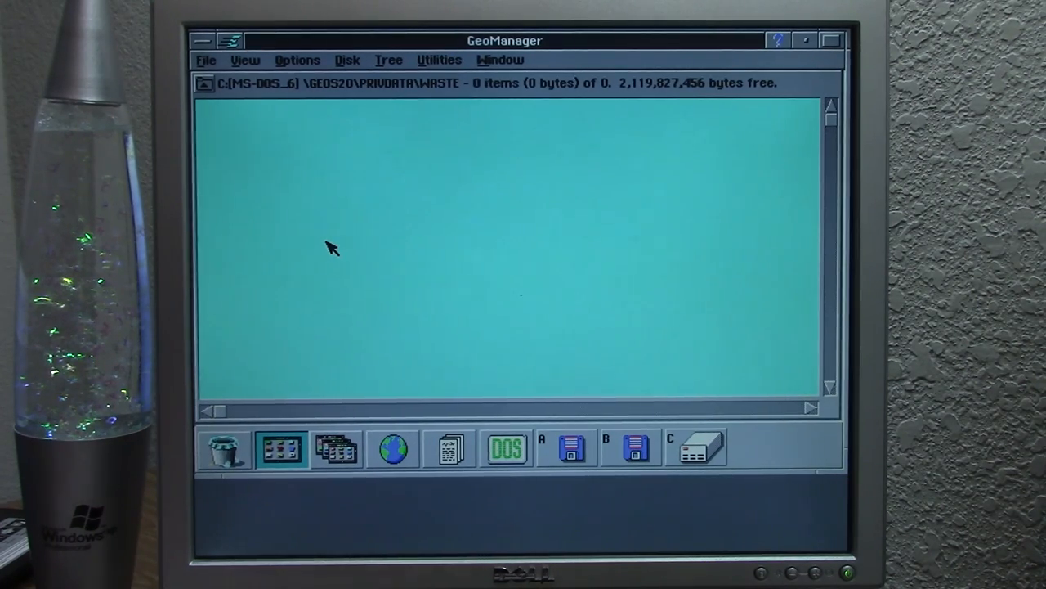
pyautogui.moveTo(395, 463)
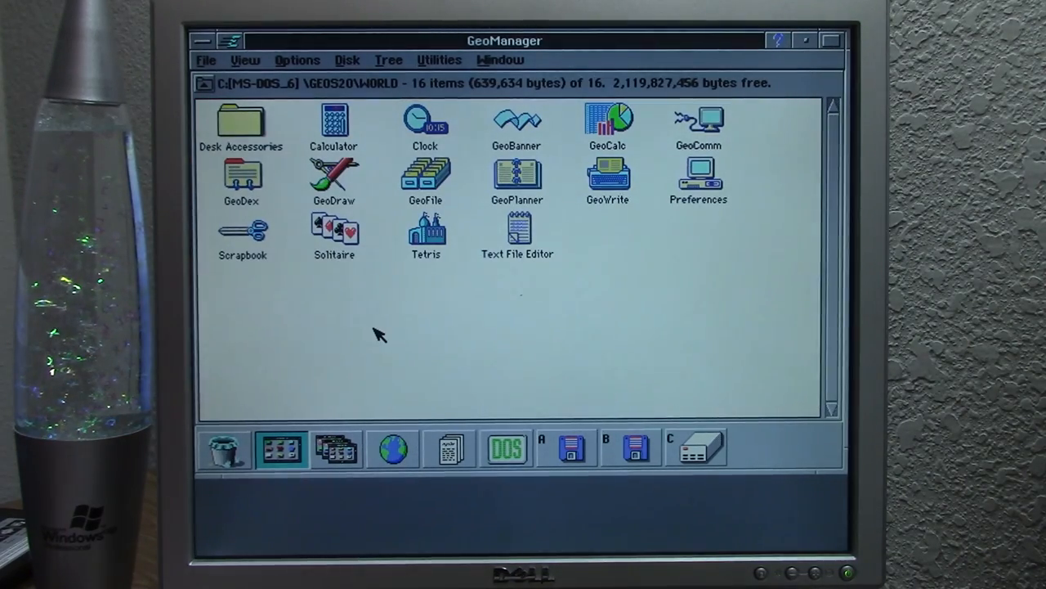
pyautogui.moveTo(376, 93)
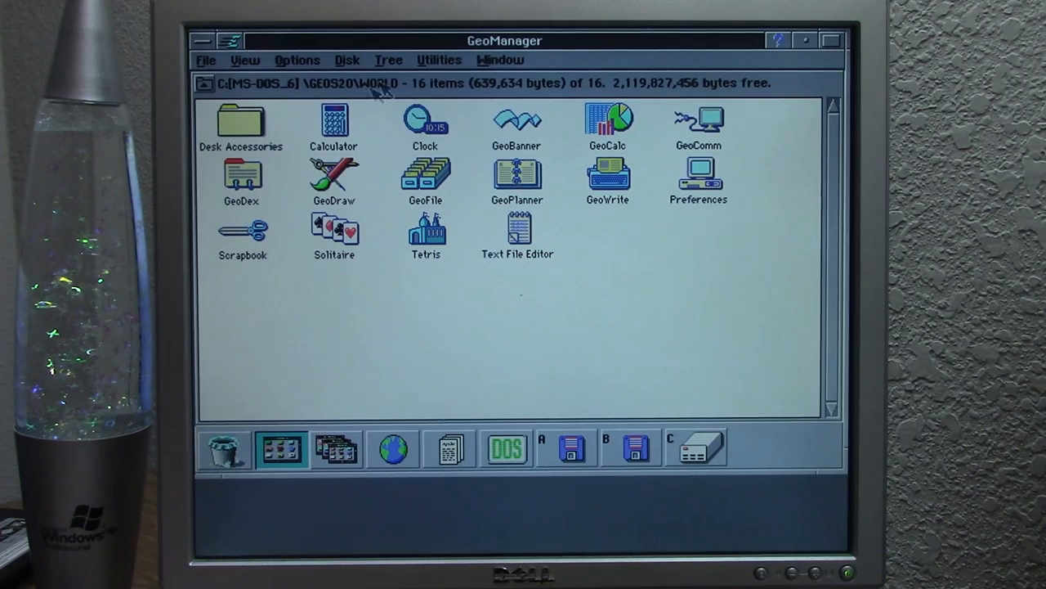
pyautogui.moveTo(474, 209)
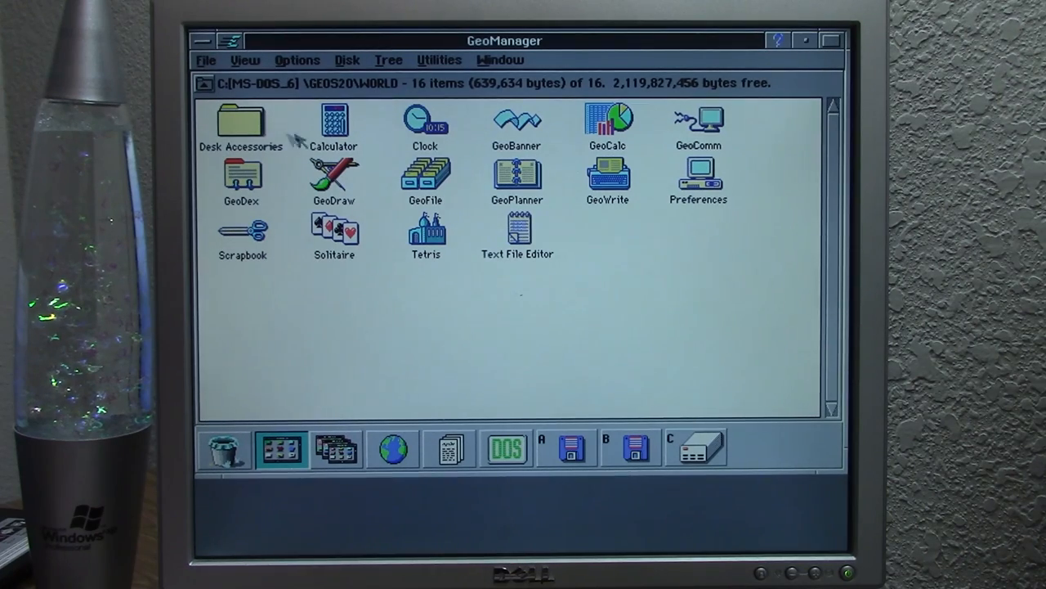
pyautogui.moveTo(356, 77)
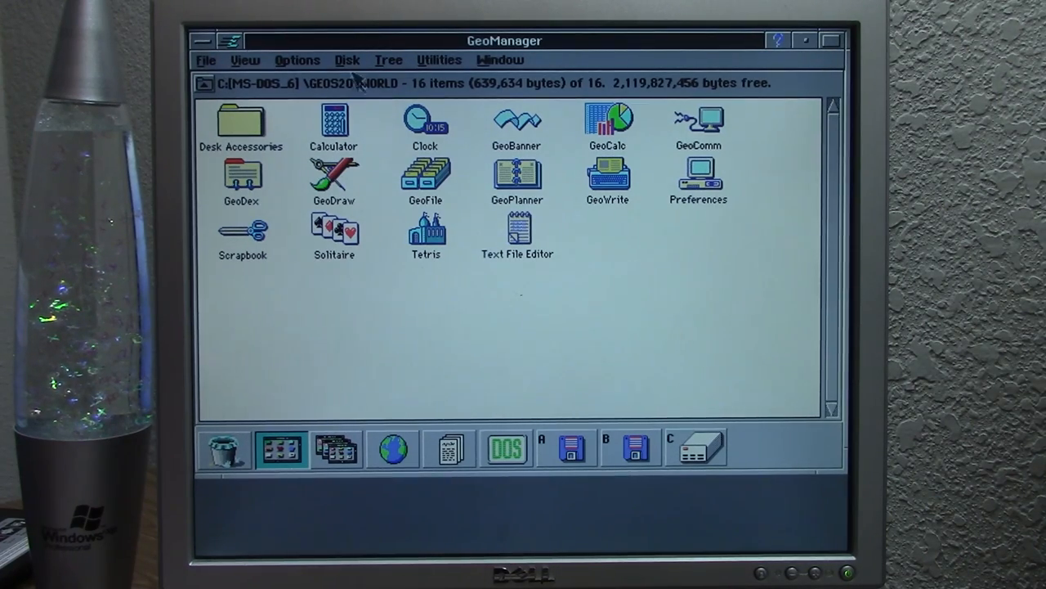
pyautogui.moveTo(654, 147)
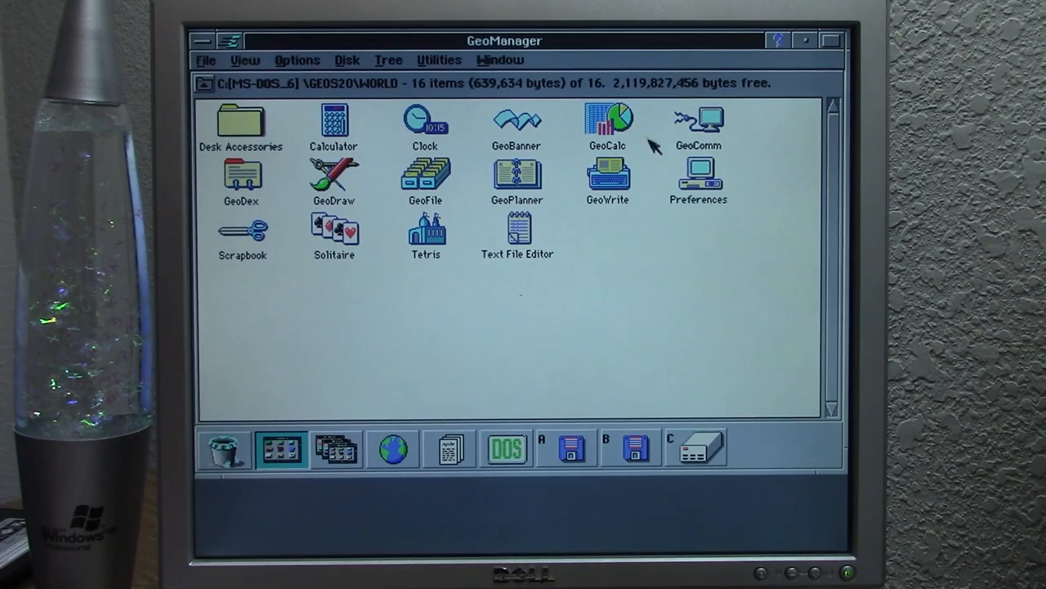
pyautogui.moveTo(446, 90)
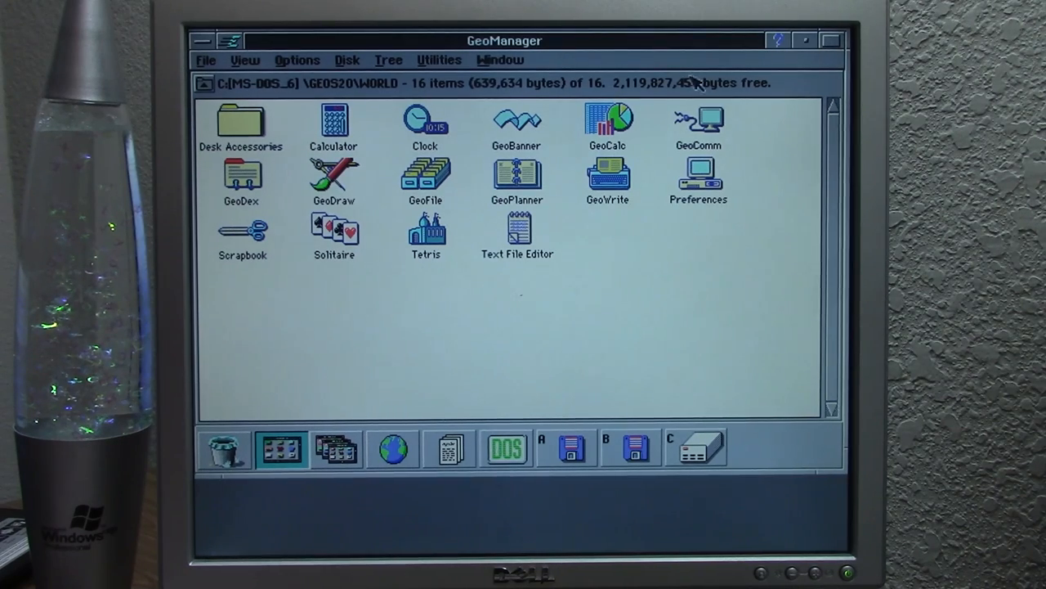
pyautogui.moveTo(695, 94)
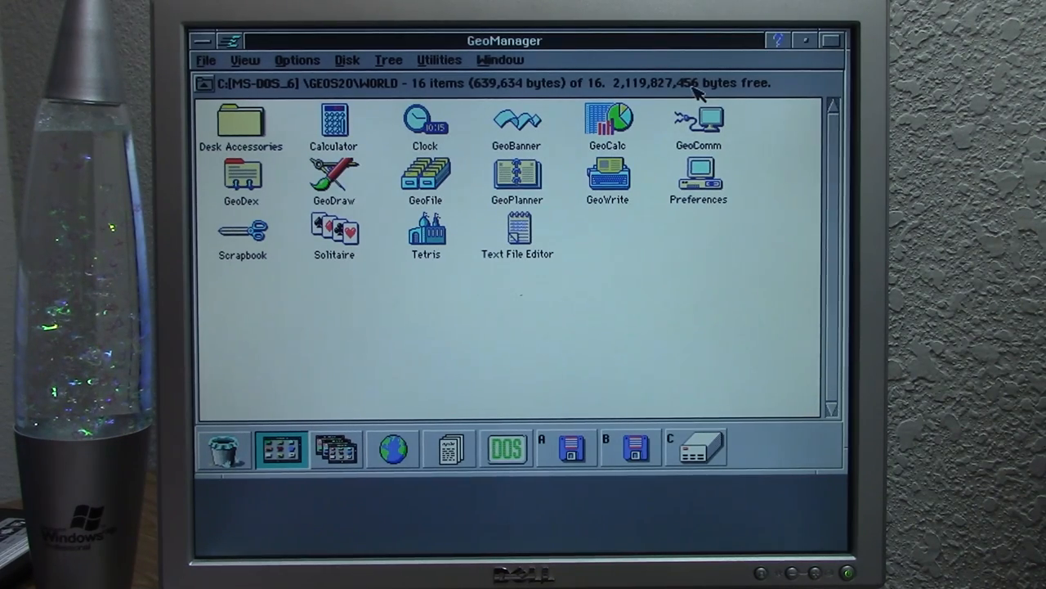
pyautogui.moveTo(662, 102)
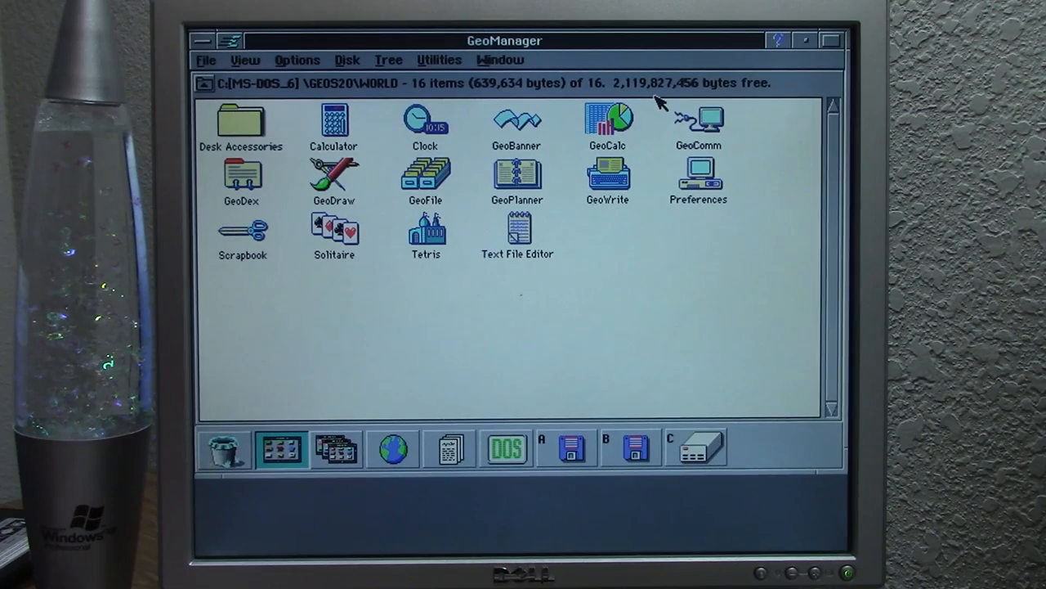
pyautogui.moveTo(658, 262)
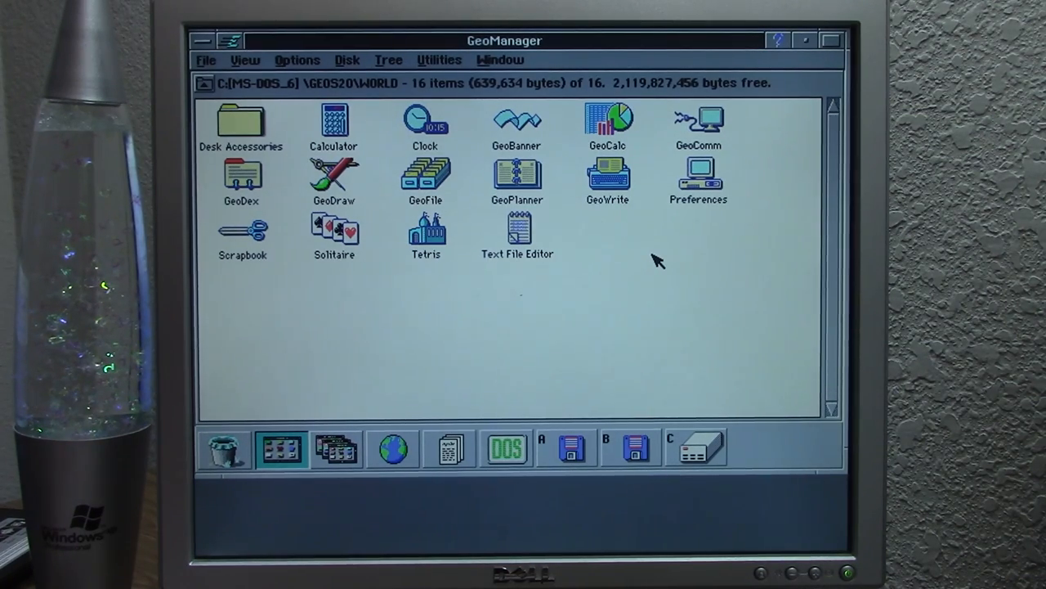
pyautogui.moveTo(494, 339)
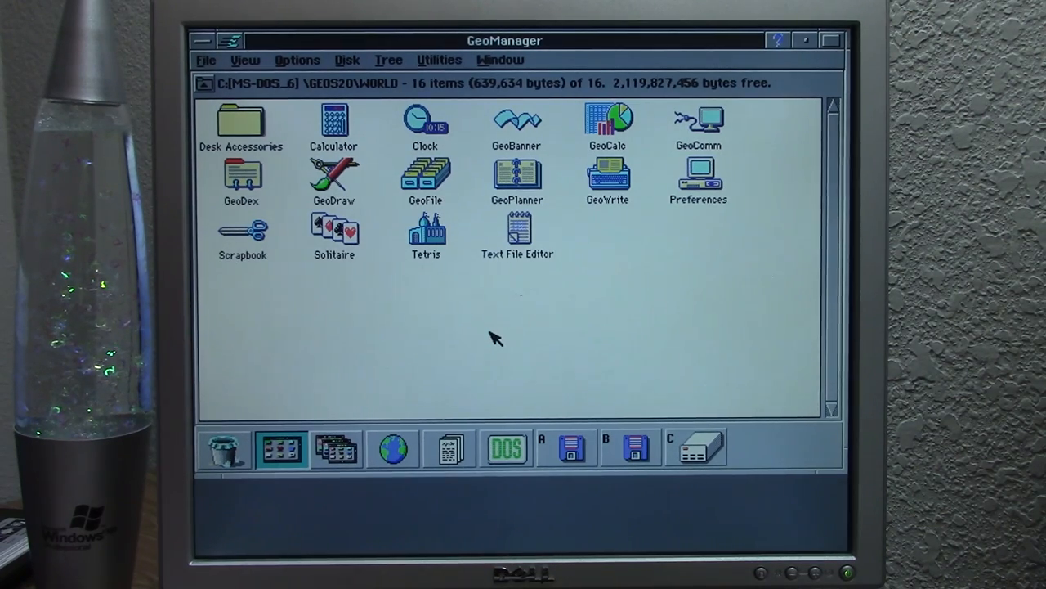
pyautogui.moveTo(437, 445)
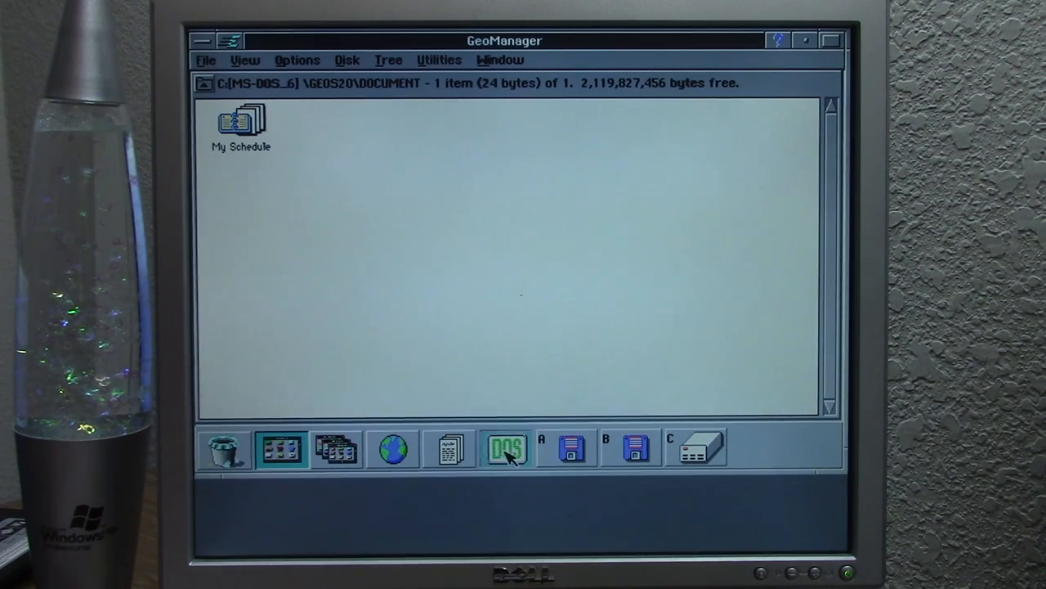
# Step: Browse the DOSROOM folder, then open the drive C root listing DOS, GEOS20 and GEOWORKS
pyautogui.click(506, 448)
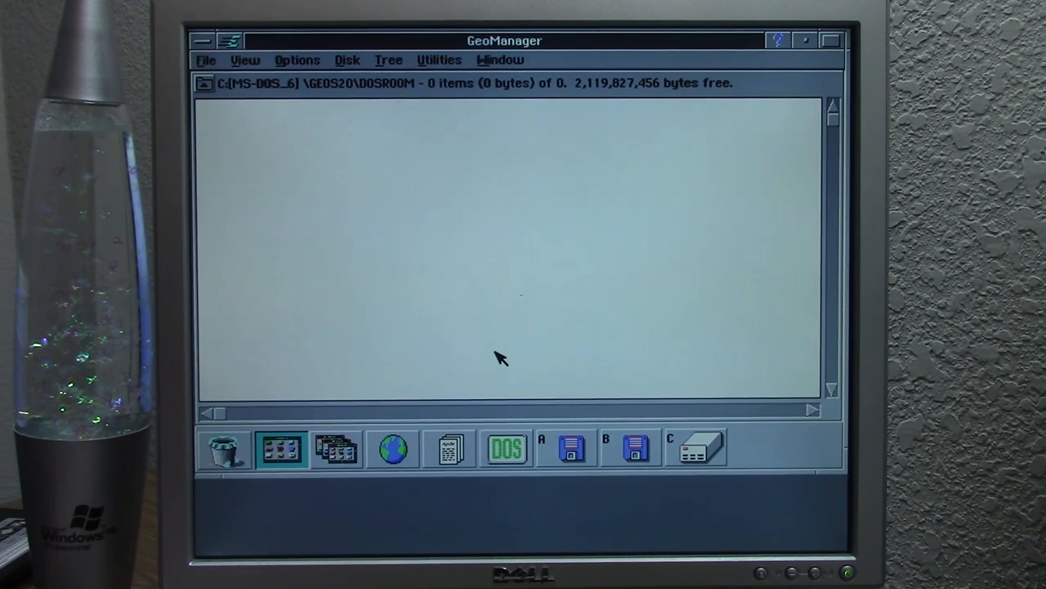
pyautogui.moveTo(703, 417)
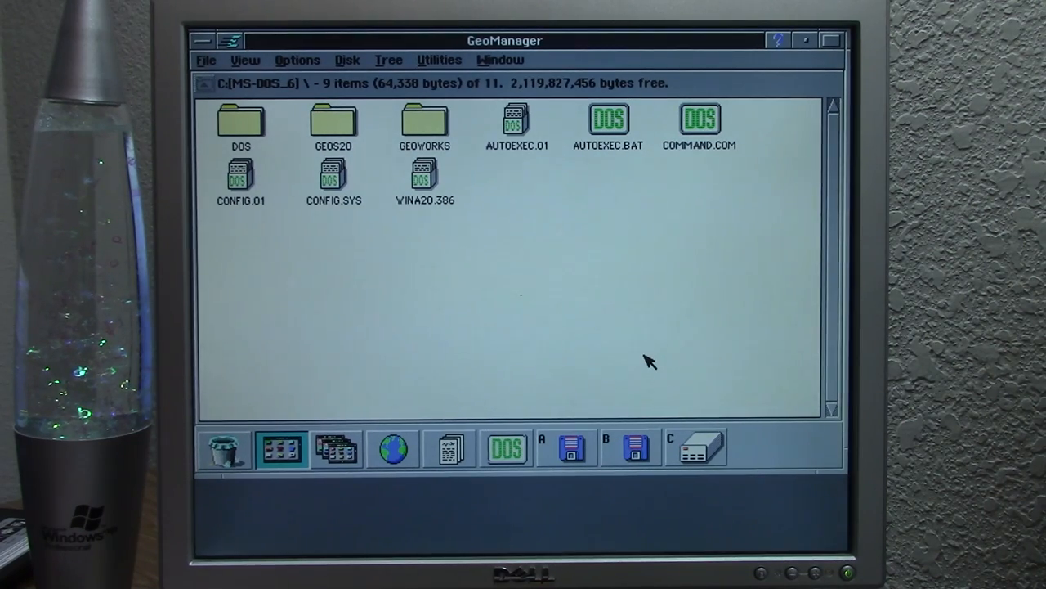
pyautogui.moveTo(556, 409)
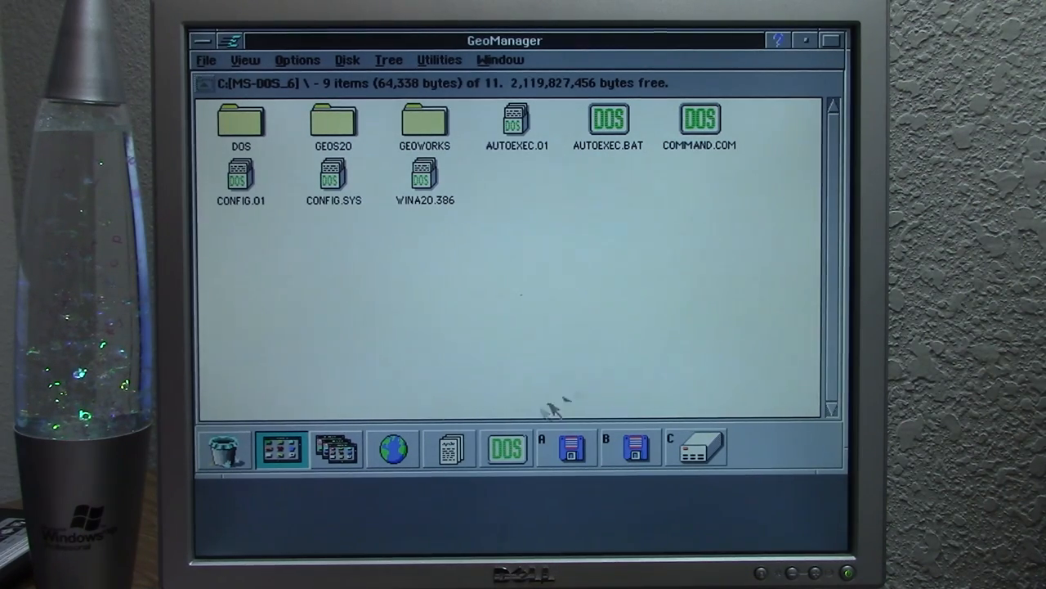
pyautogui.doubleClick(333, 123)
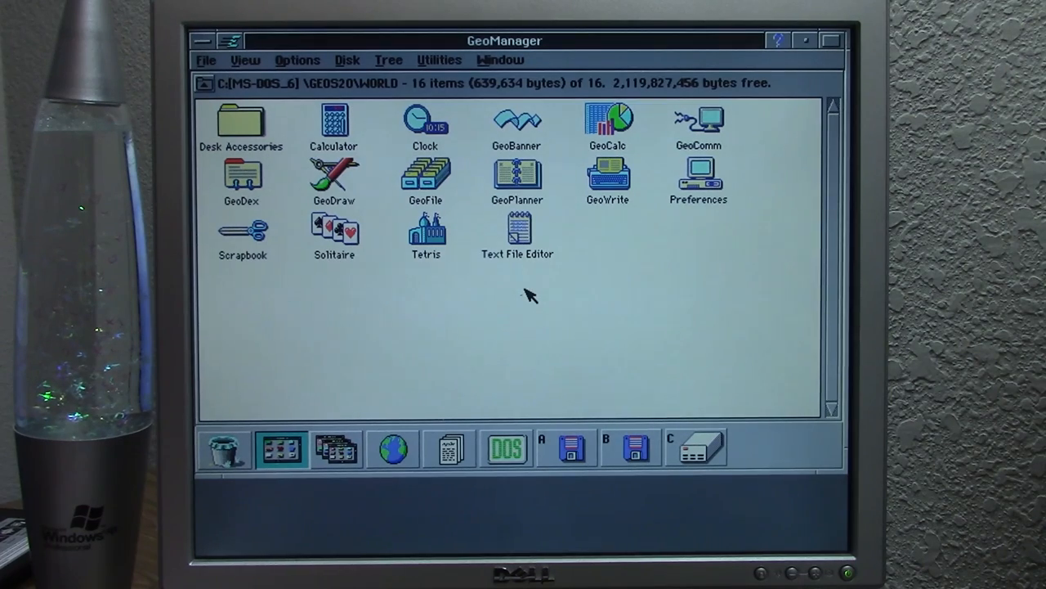
pyautogui.moveTo(560, 227)
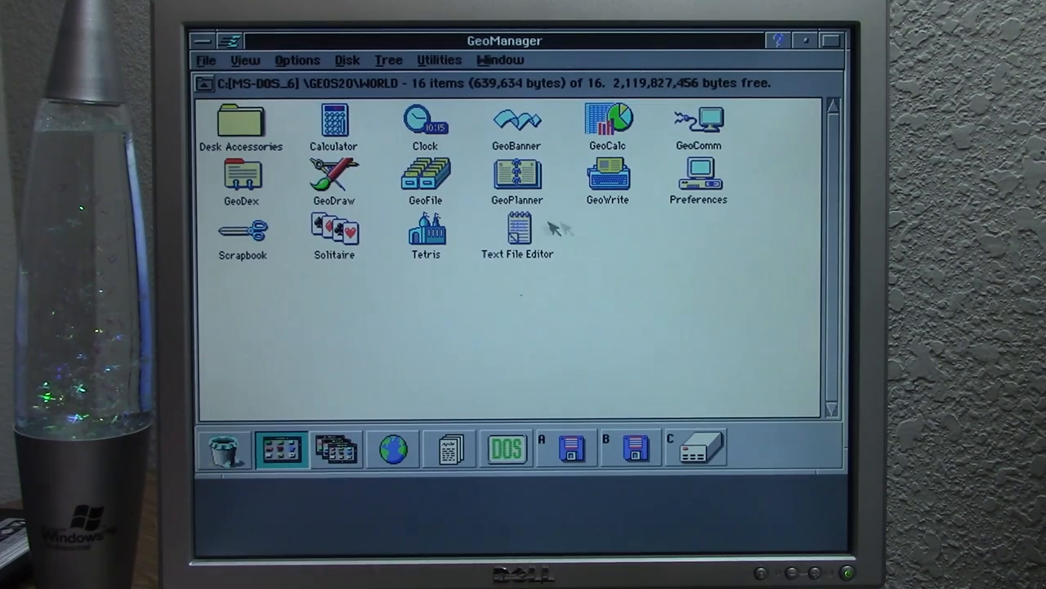
pyautogui.moveTo(564, 143)
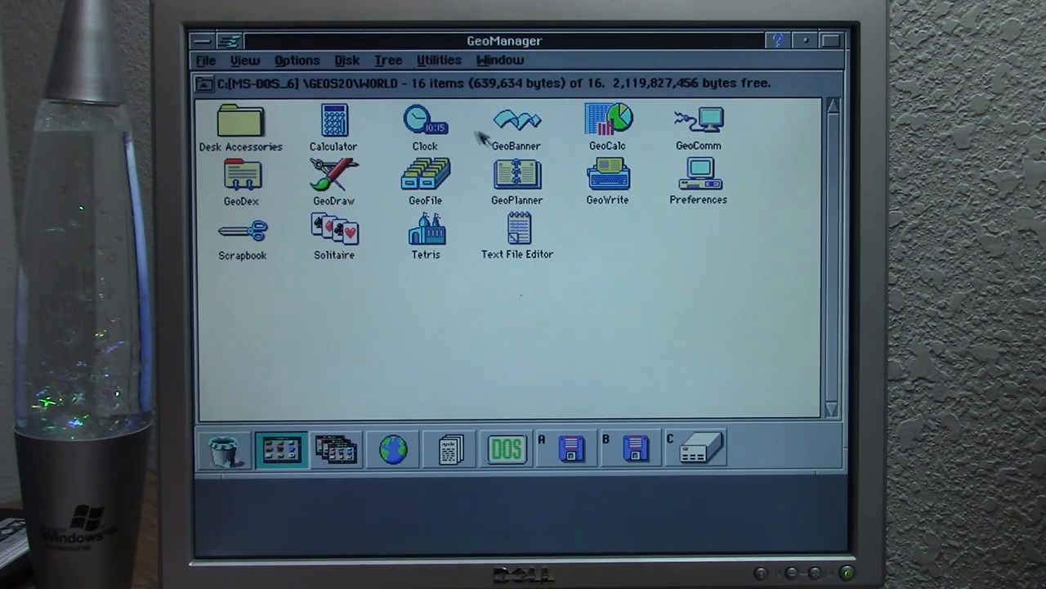
pyautogui.moveTo(634, 196)
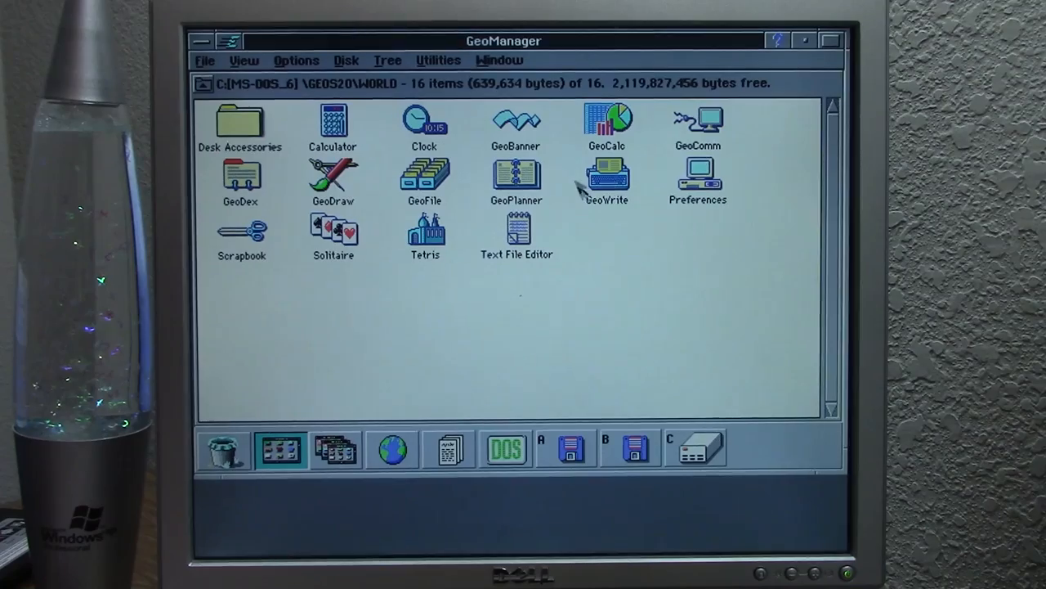
# Step: Launch GeoWrite and create an untitled document from the Memo template
pyautogui.doubleClick(605, 178)
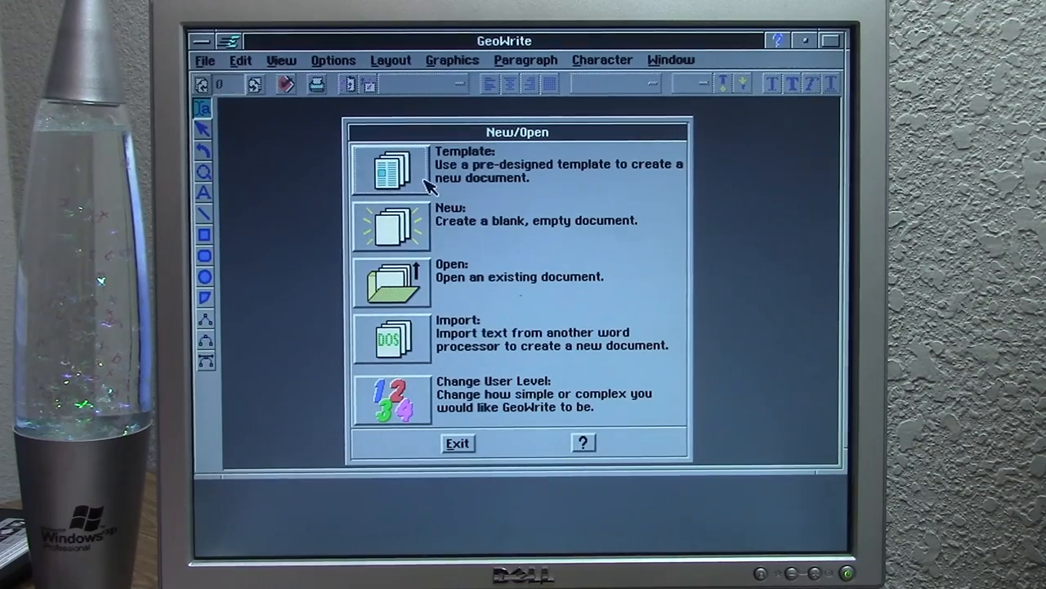
pyautogui.moveTo(413, 232)
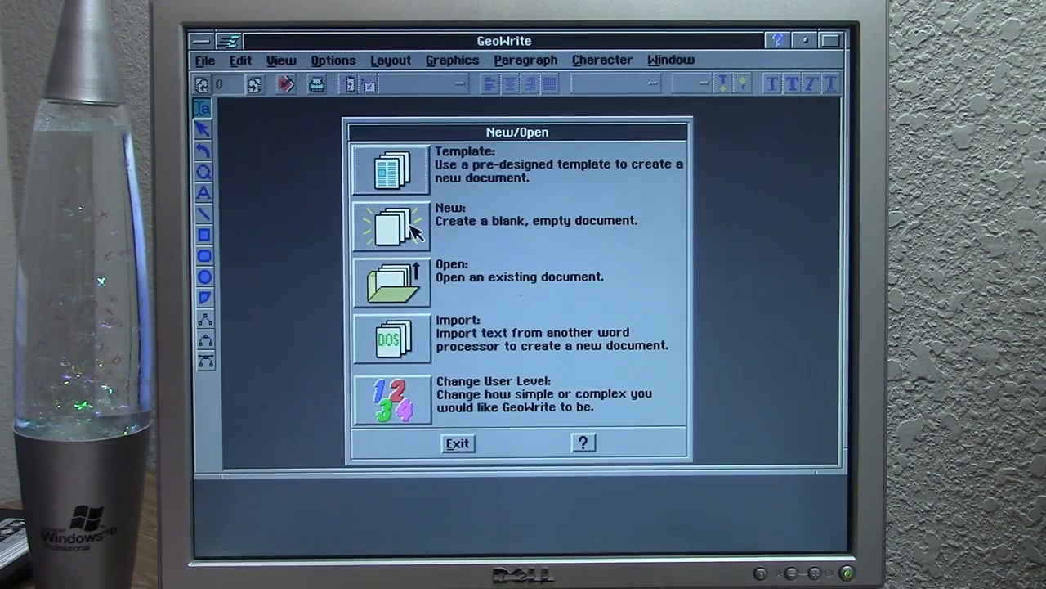
pyautogui.moveTo(408, 188)
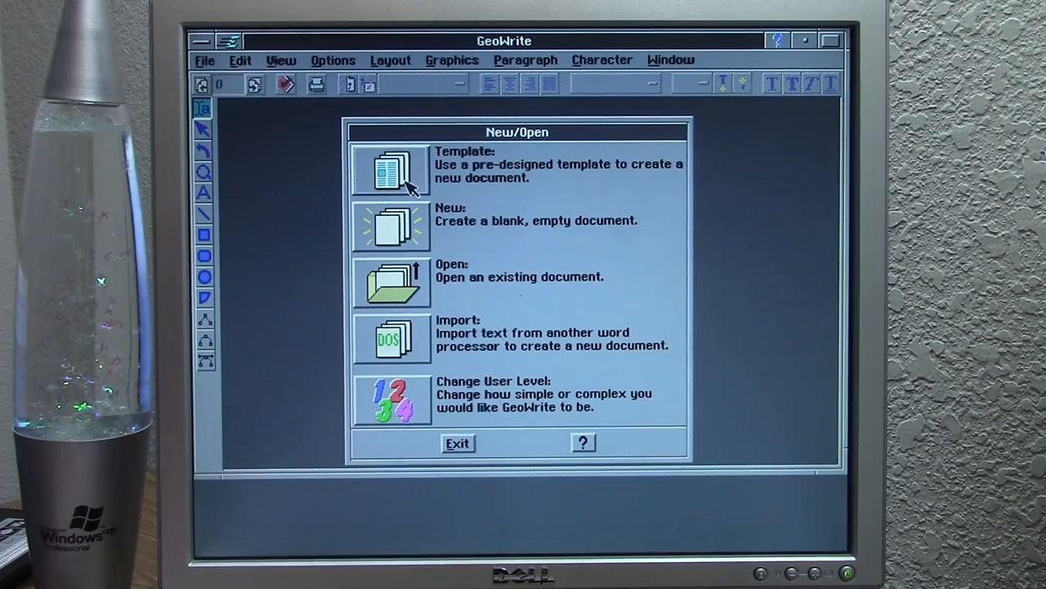
pyautogui.click(390, 168)
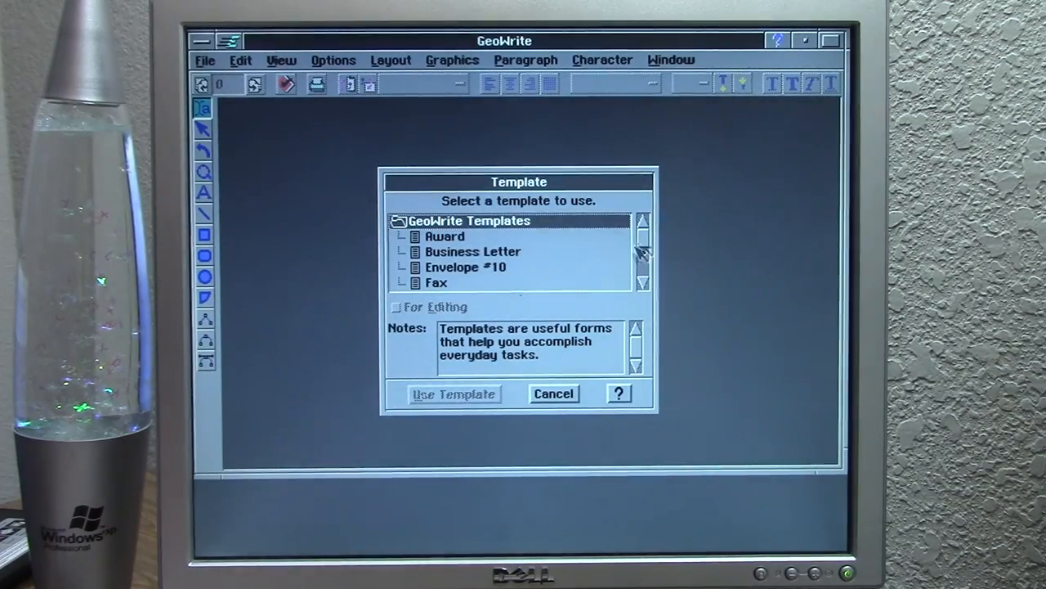
pyautogui.click(642, 283)
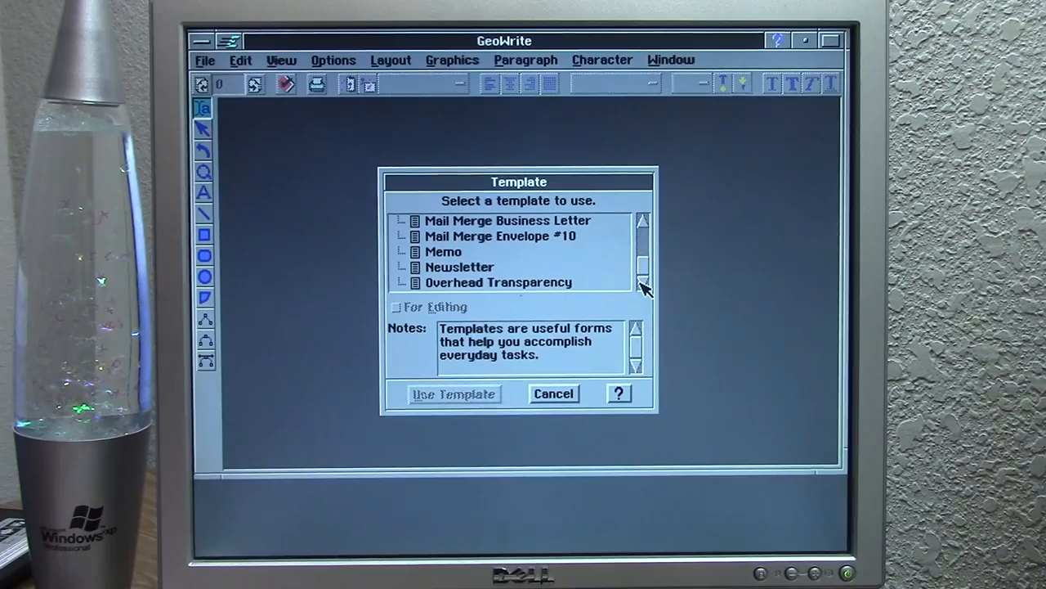
pyautogui.click(444, 251)
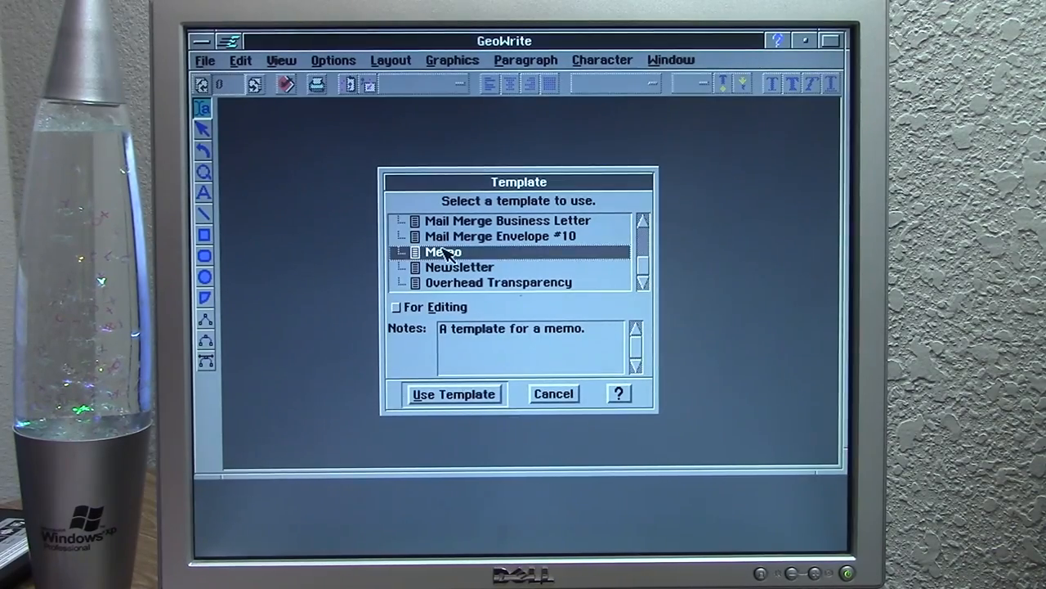
pyautogui.click(454, 394)
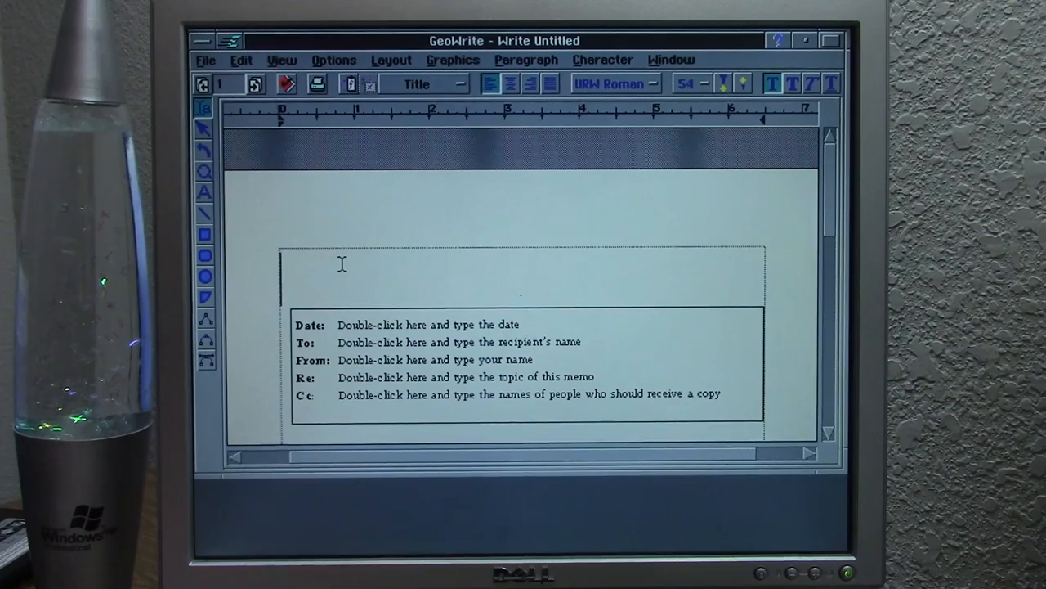
# Step: Title the memo 'my awesome memo' and save it as 'memo'
pyautogui.write('my awesome memo')
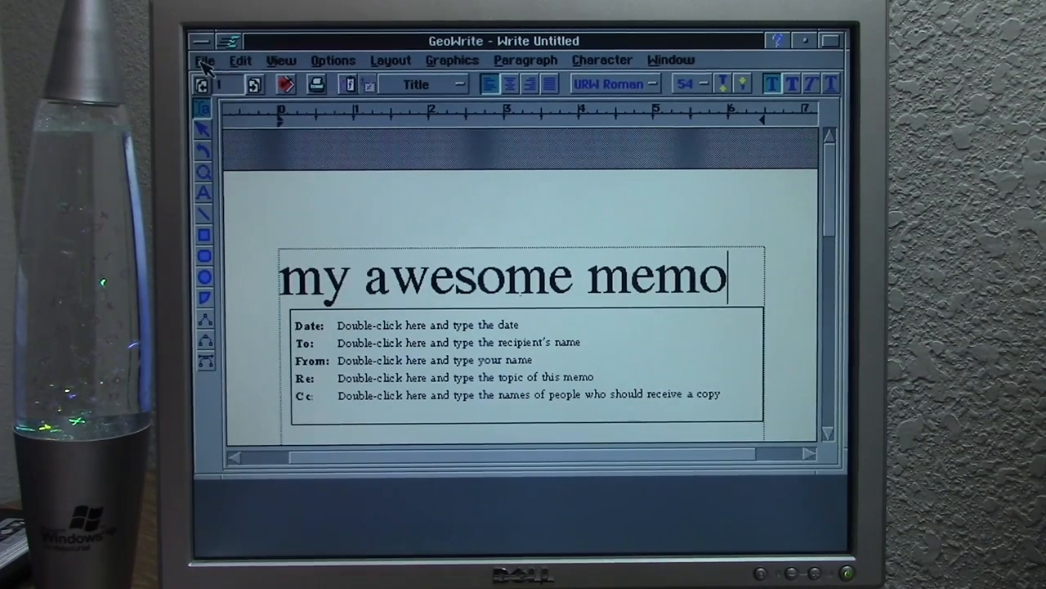
pyautogui.click(205, 59)
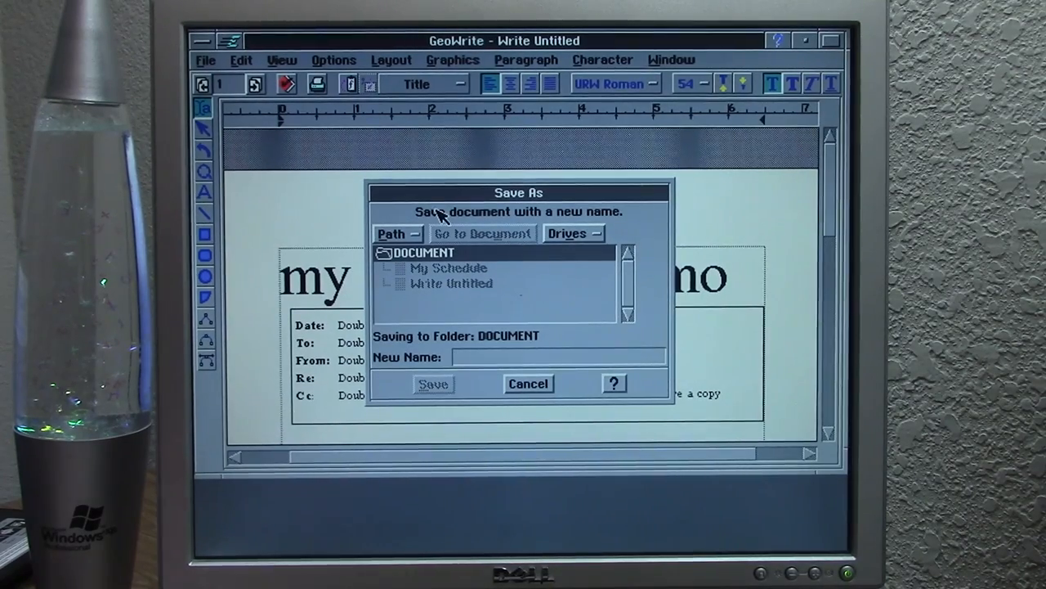
pyautogui.write('memo')
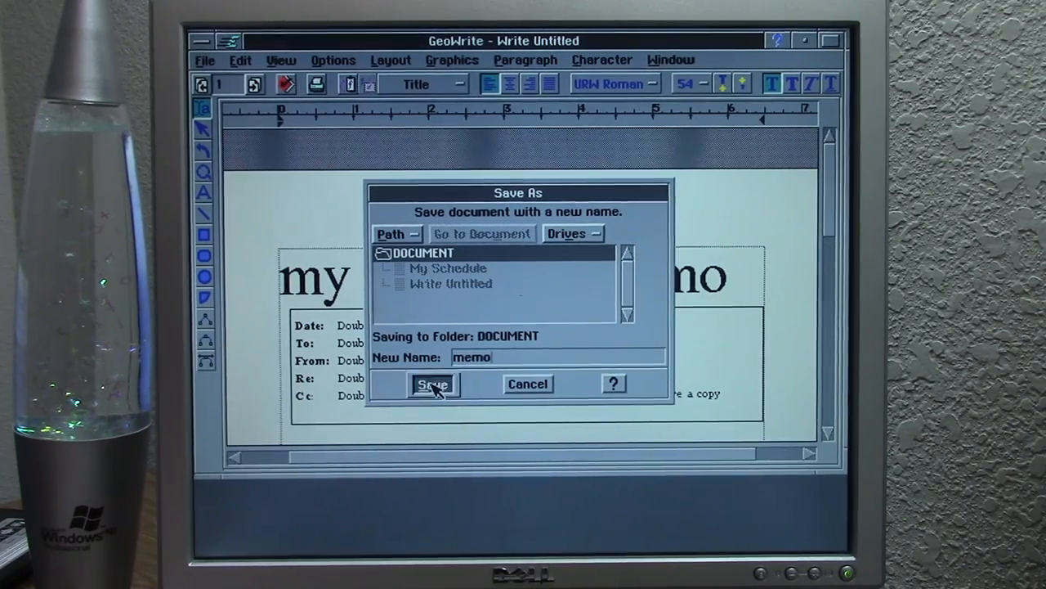
pyautogui.click(433, 384)
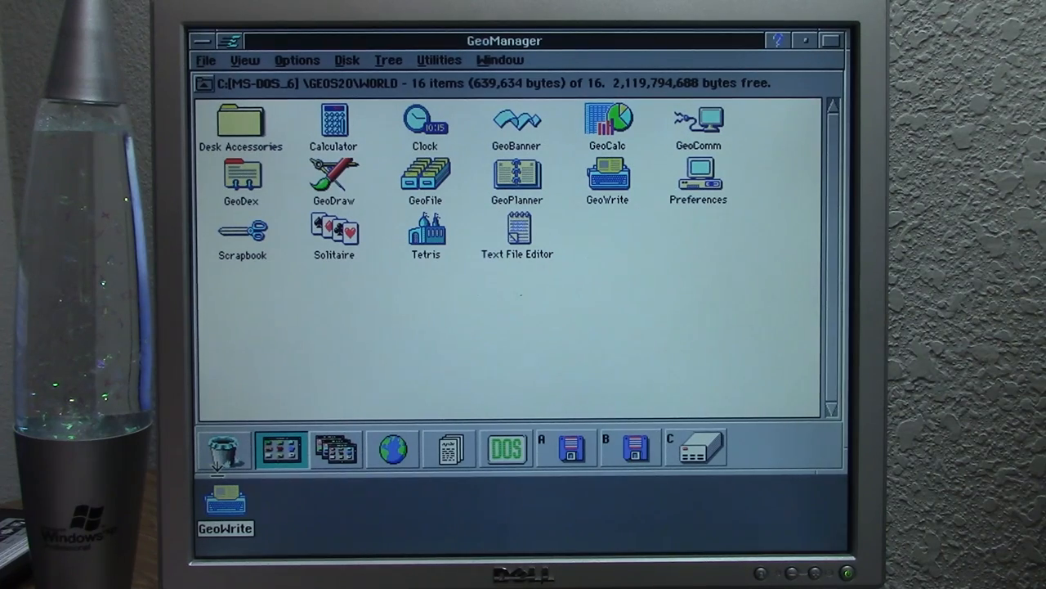
pyautogui.moveTo(302, 399)
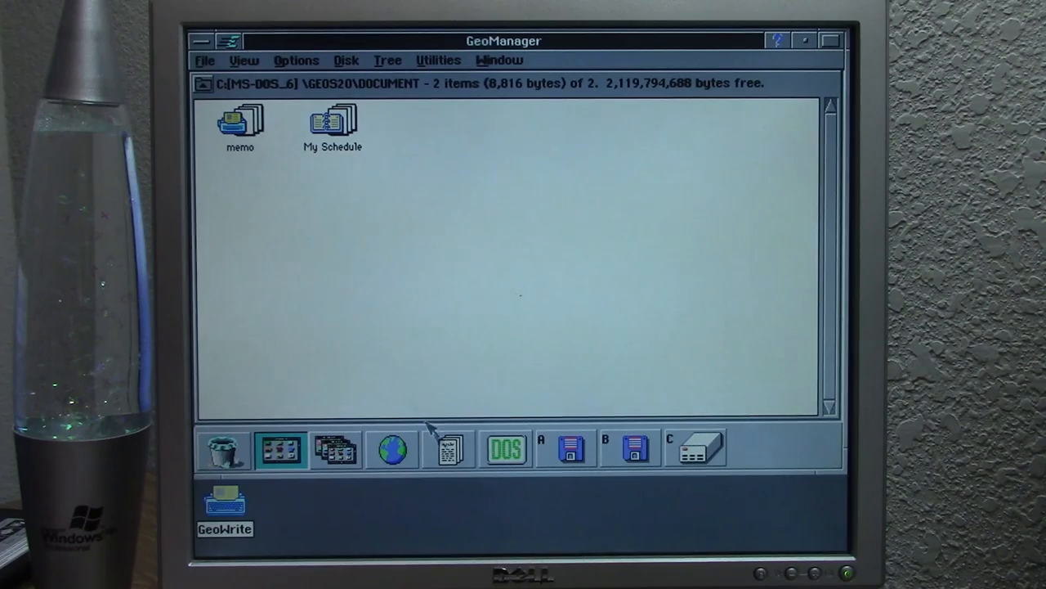
# Step: Open GeoManager's DOCUMENT folder and reopen the saved 'memo' file in GeoWrite
pyautogui.click(239, 127)
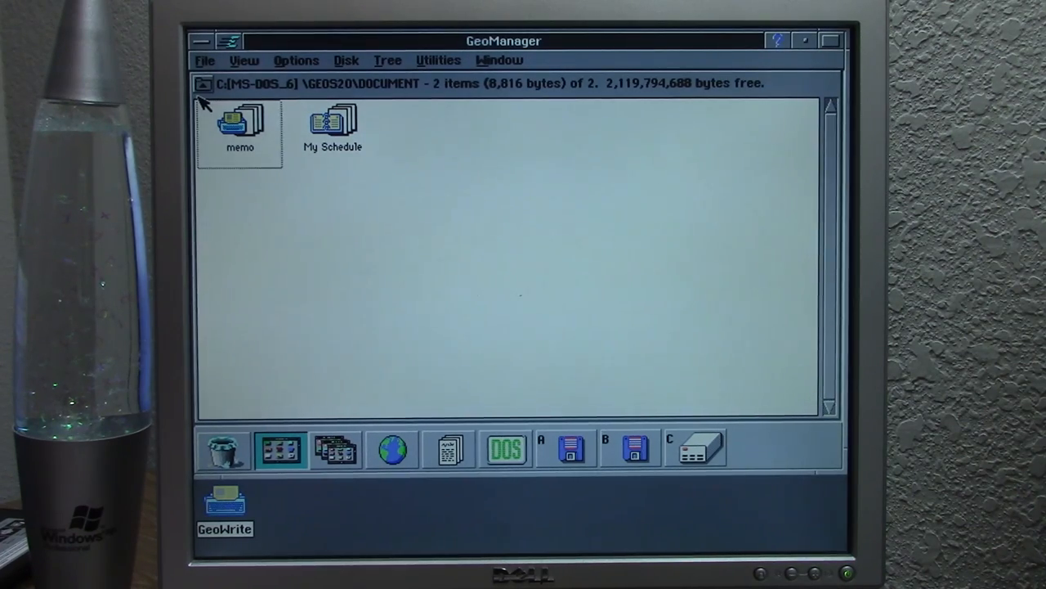
pyautogui.click(333, 127)
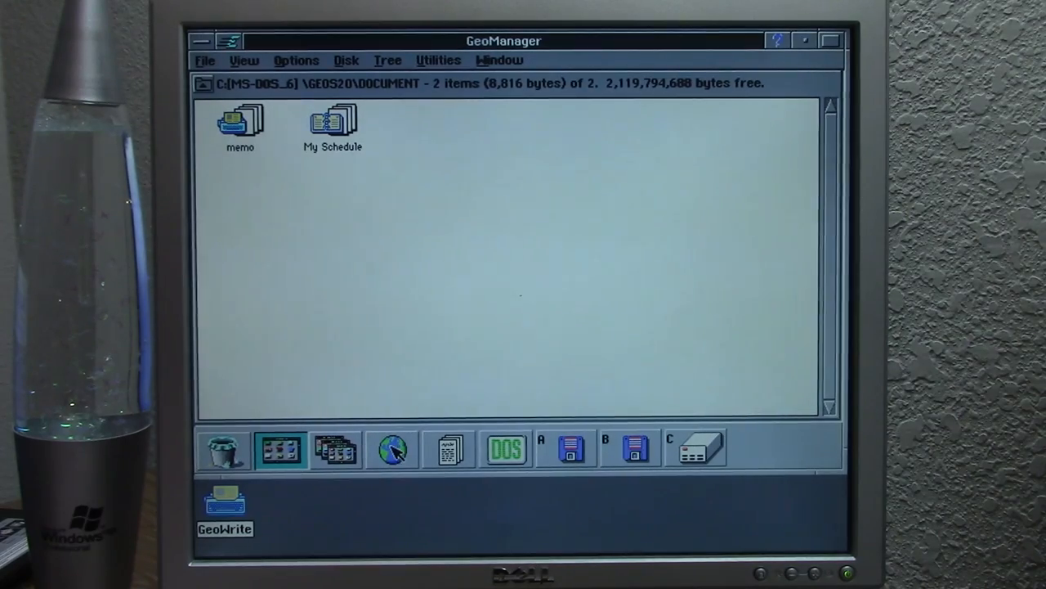
pyautogui.doubleClick(240, 120)
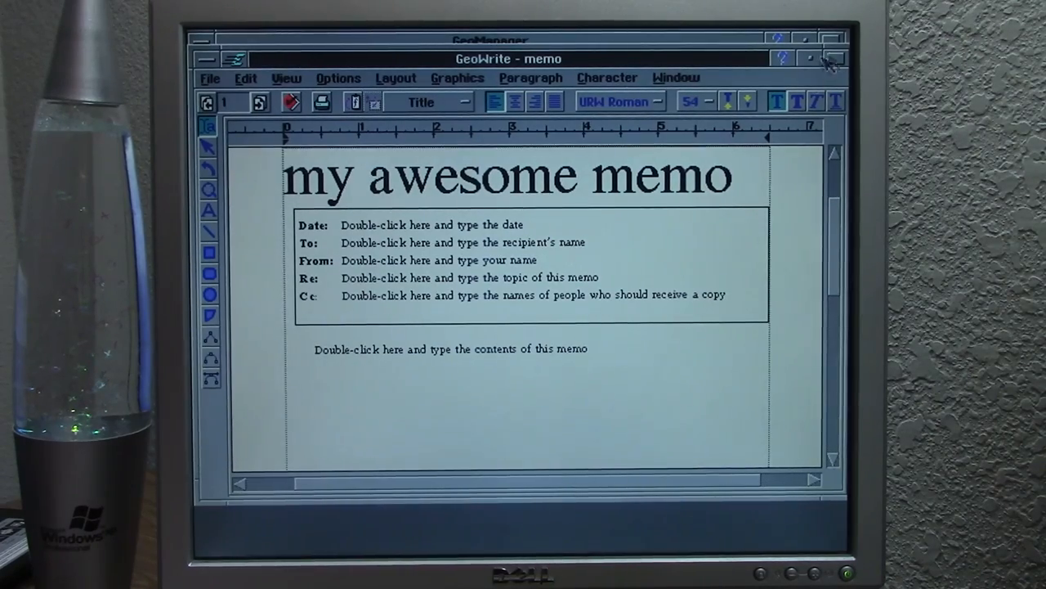
# Step: Open GeoWrite help, view the help system explanation, and return to the contents
pyautogui.click(728, 176)
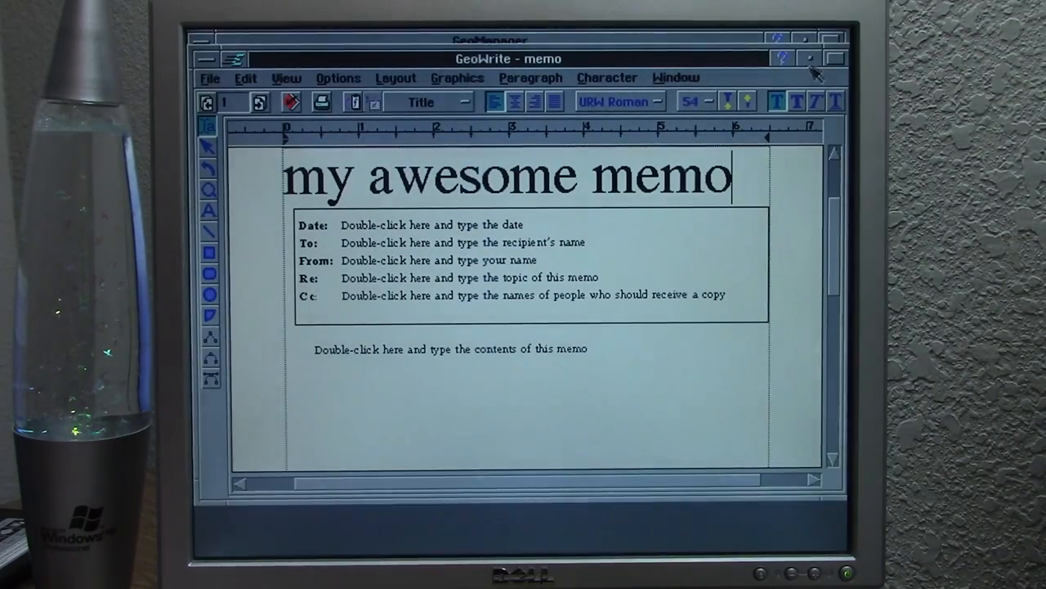
pyautogui.click(780, 58)
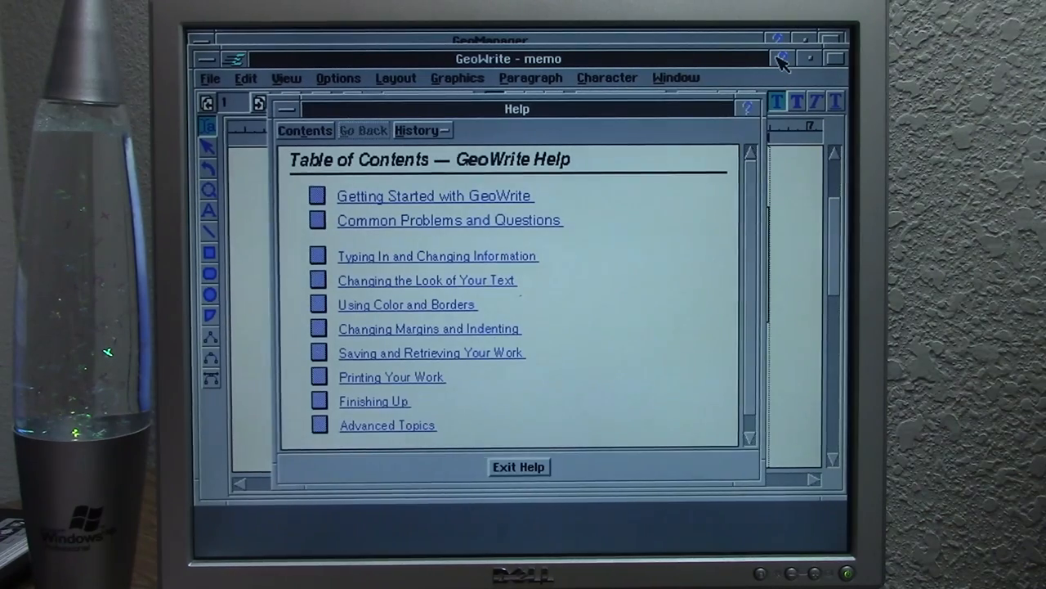
pyautogui.moveTo(532, 227)
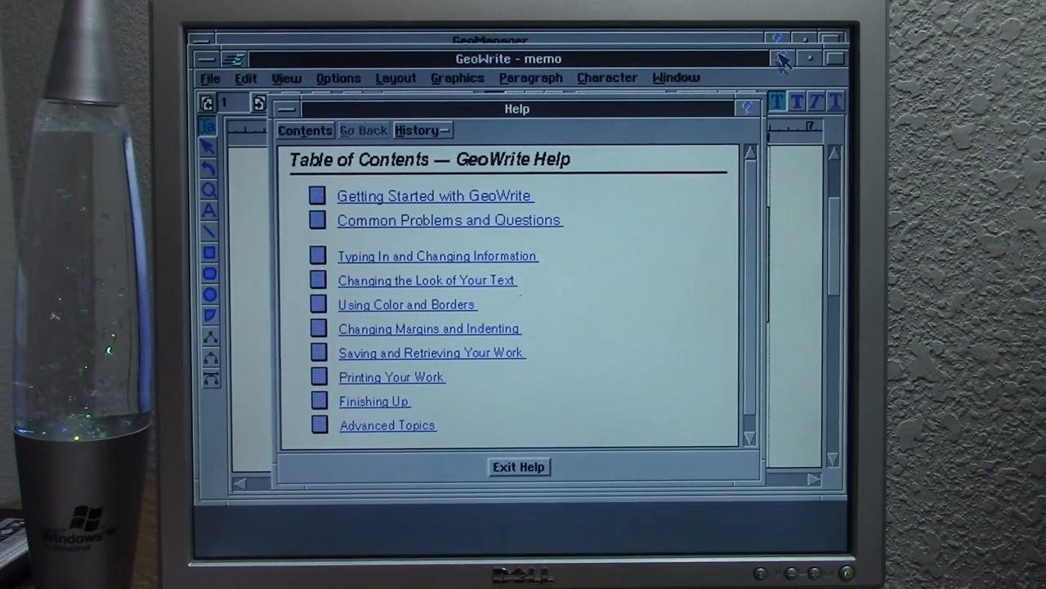
pyautogui.click(746, 108)
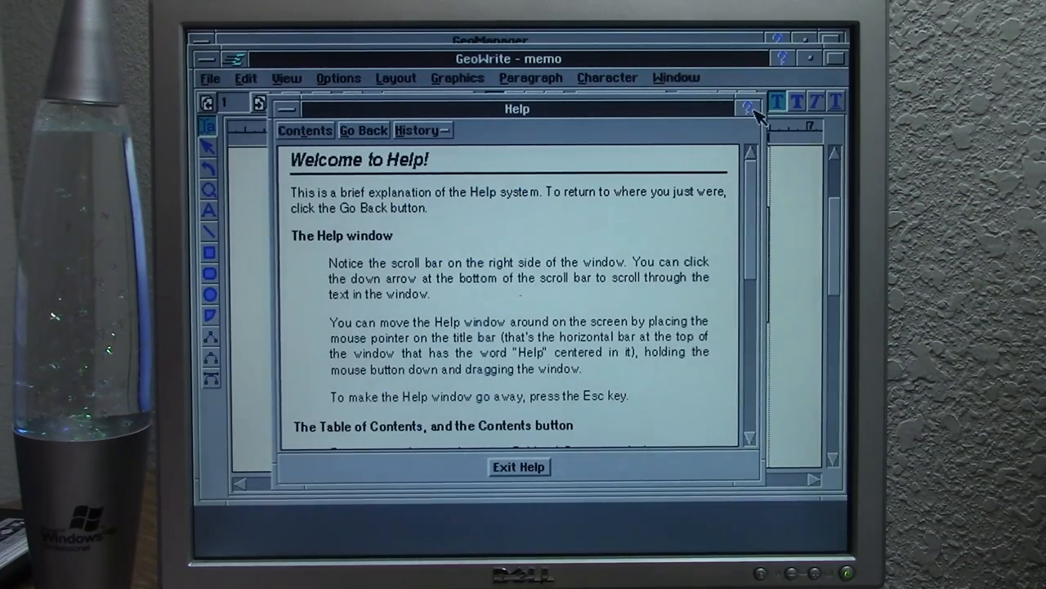
pyautogui.click(304, 130)
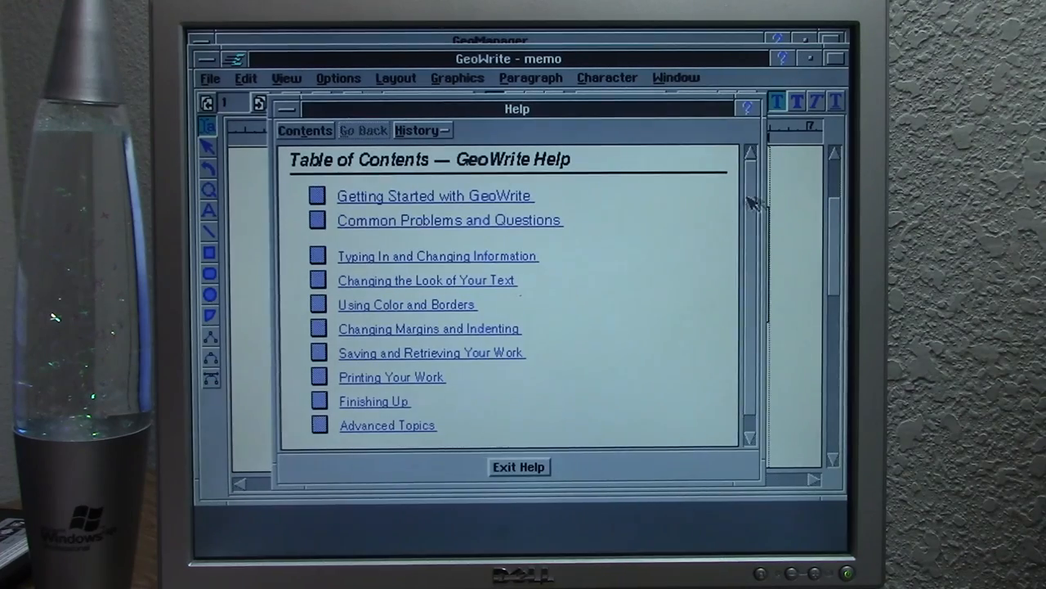
# Step: Read the 'What is GeoWrite' topic under Getting Started, then exit help
pyautogui.scroll(-3)
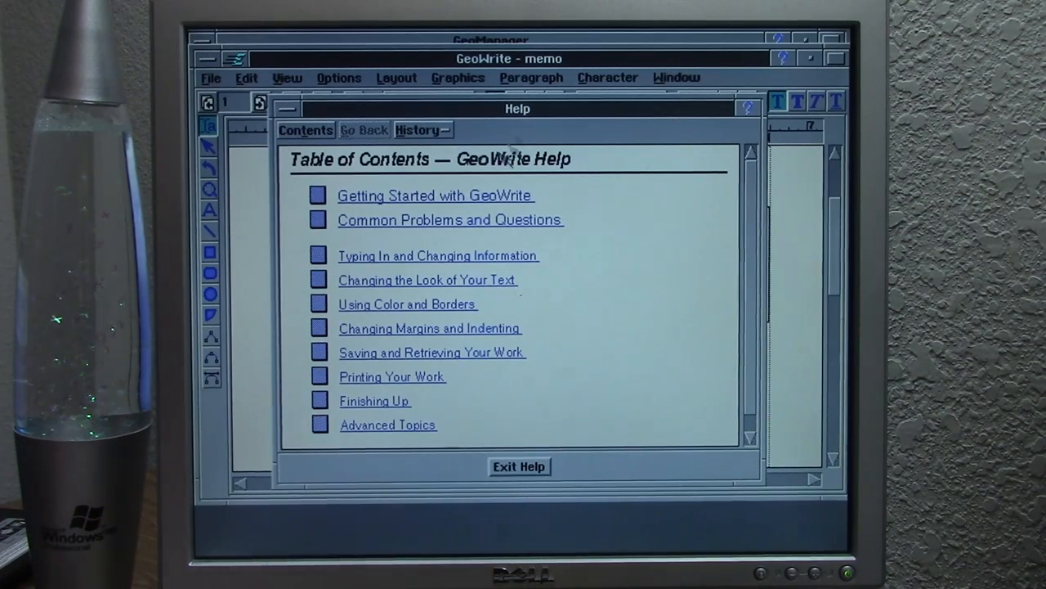
pyautogui.click(436, 195)
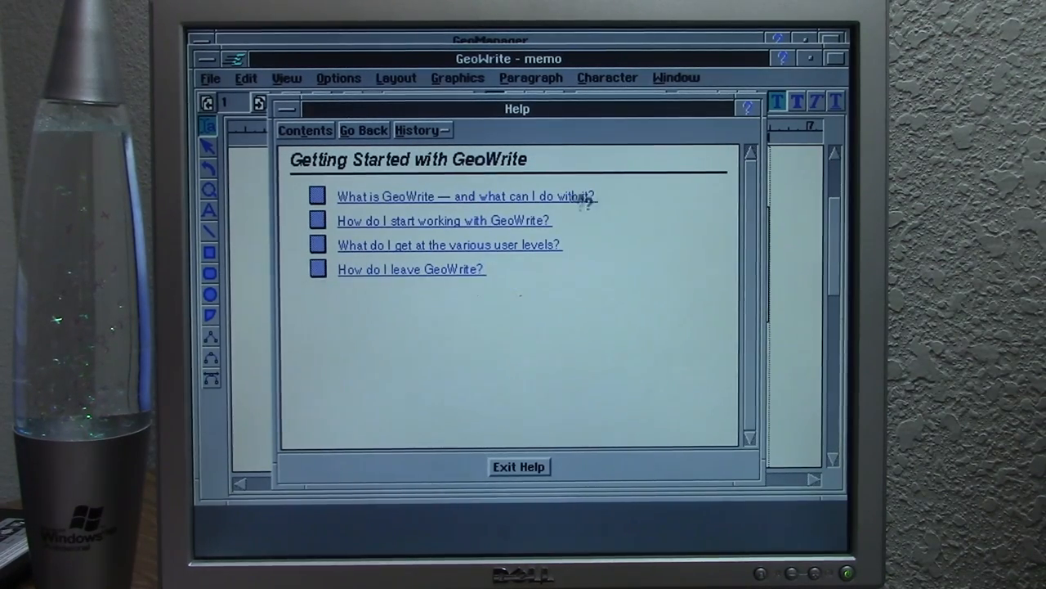
pyautogui.click(466, 196)
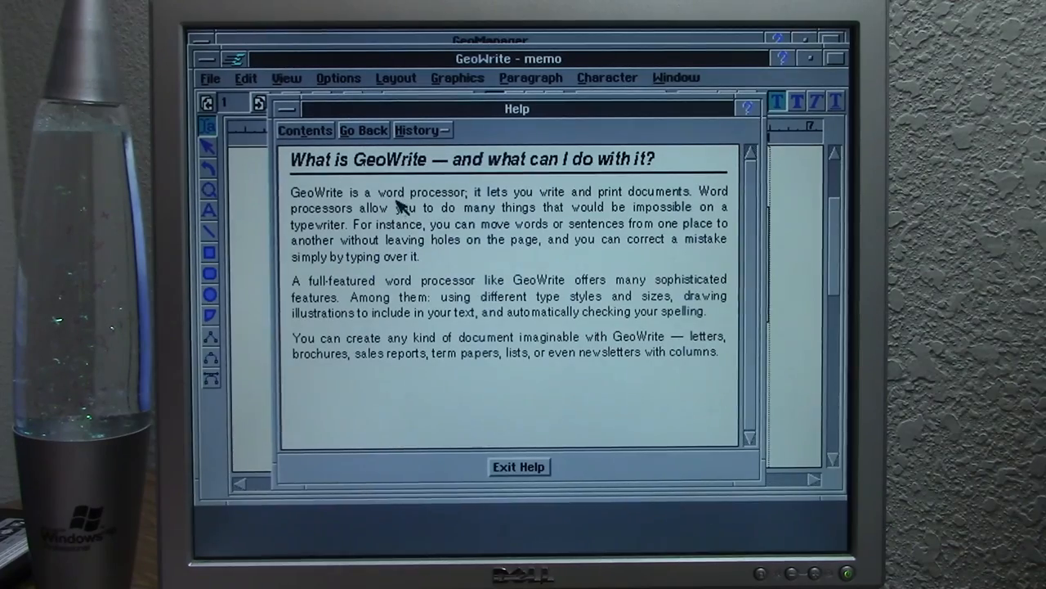
pyautogui.moveTo(450, 257)
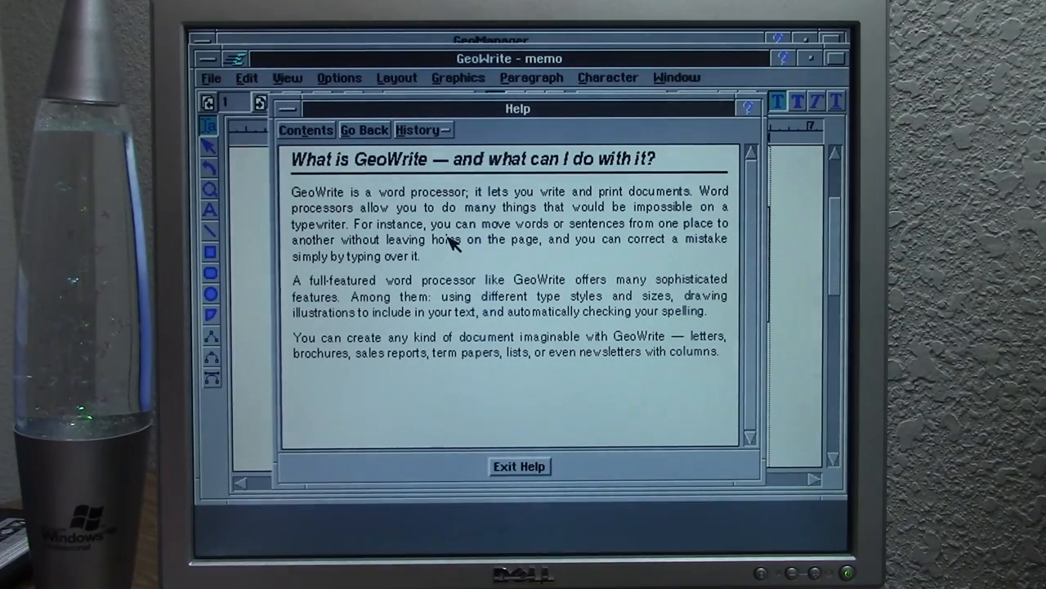
pyautogui.click(519, 466)
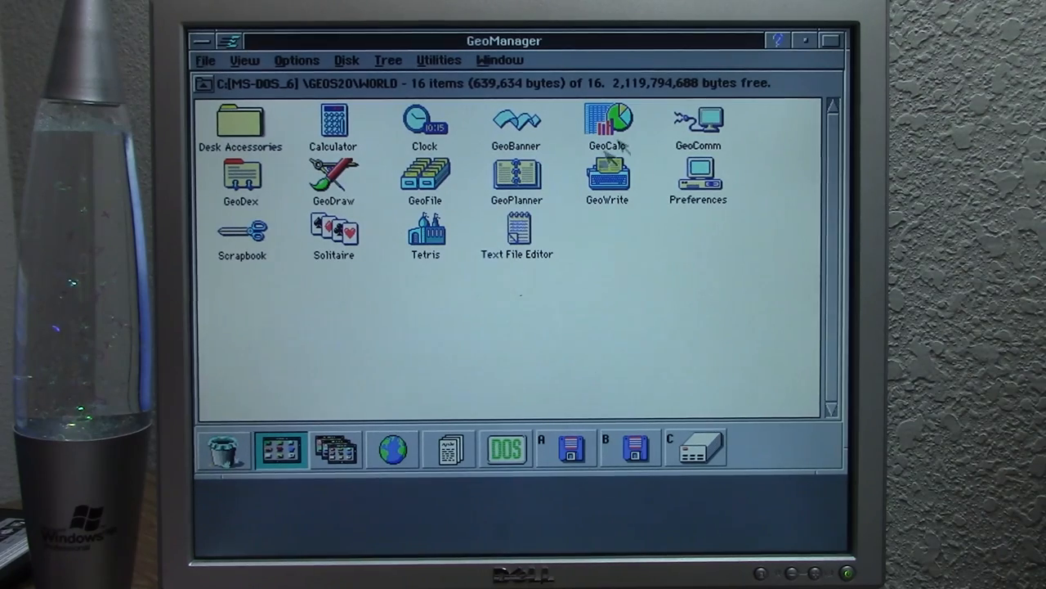
pyautogui.moveTo(777, 39)
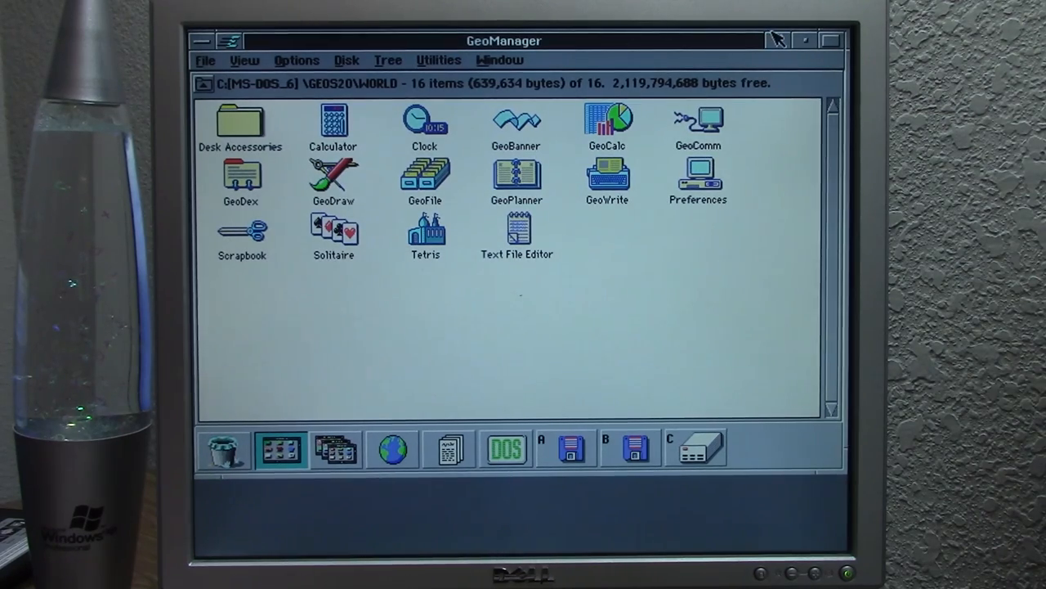
pyautogui.click(778, 40)
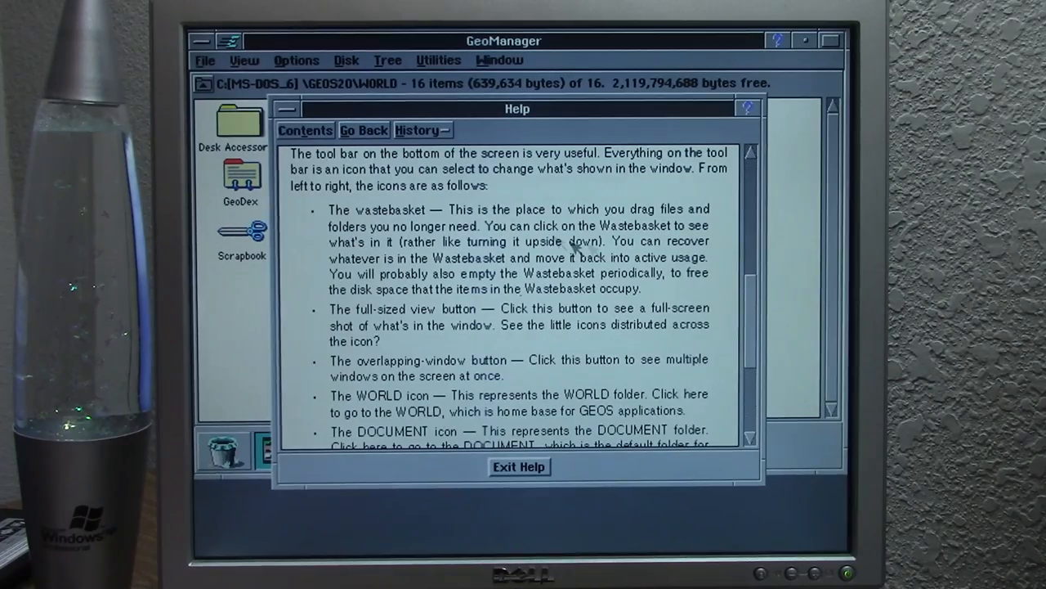
pyautogui.moveTo(425, 188)
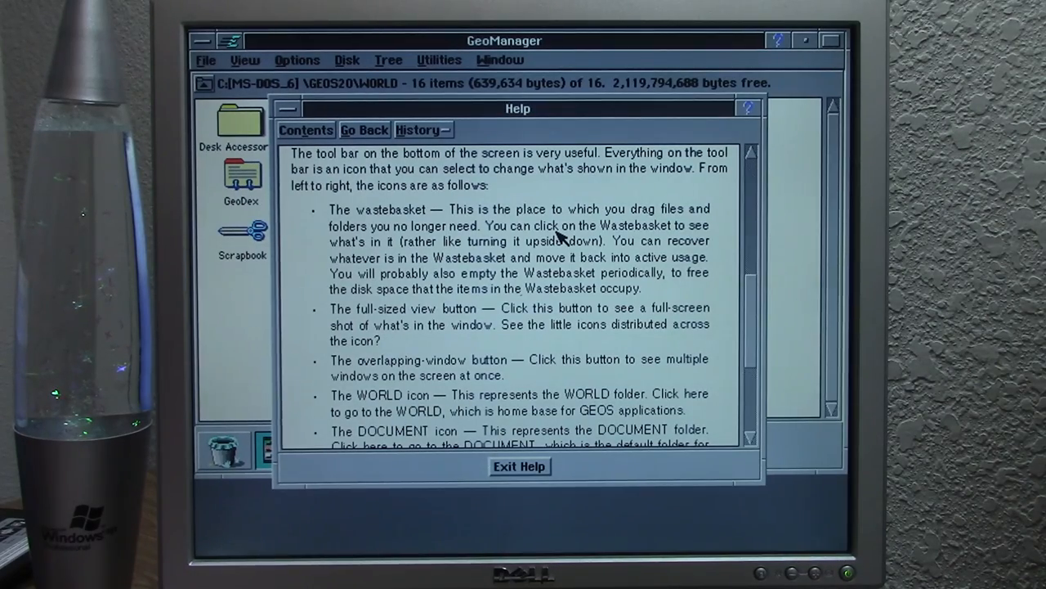
pyautogui.moveTo(341, 180)
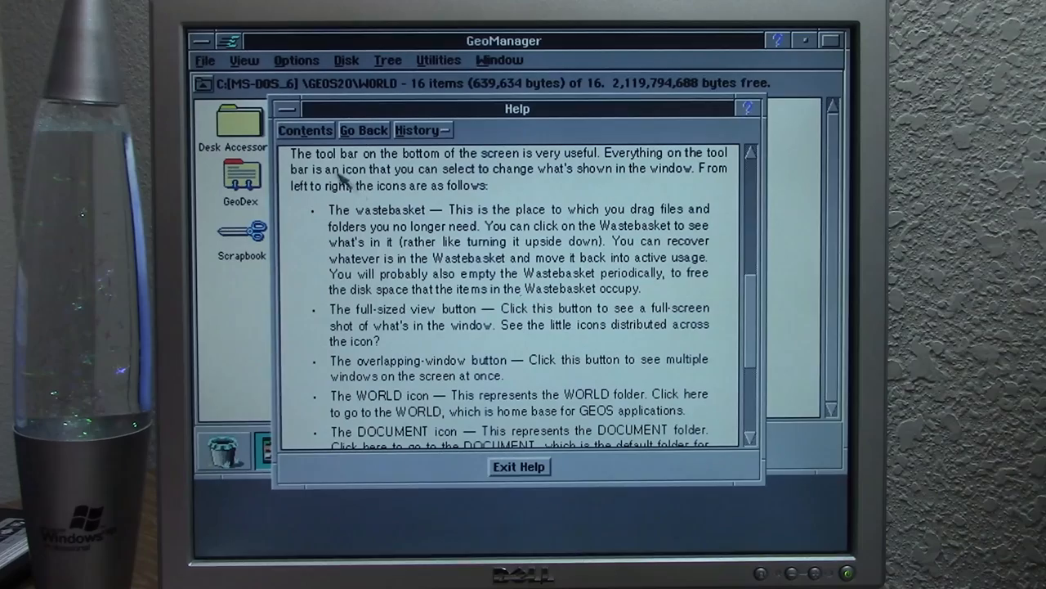
pyautogui.click(518, 466)
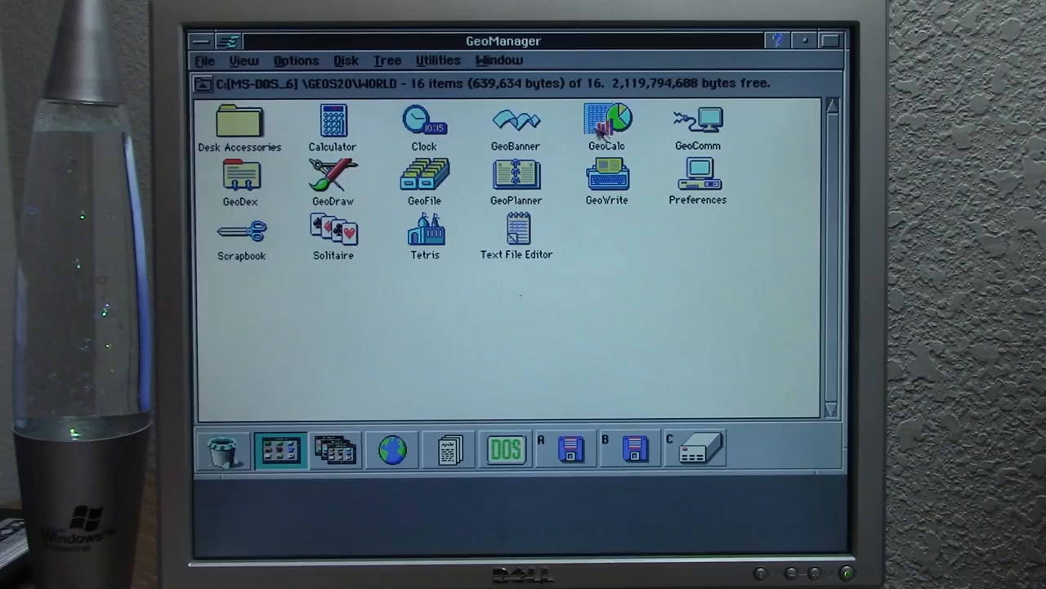
# Step: Launch GeoCalc and start an untitled sheet from the Invoice template
pyautogui.doubleClick(606, 122)
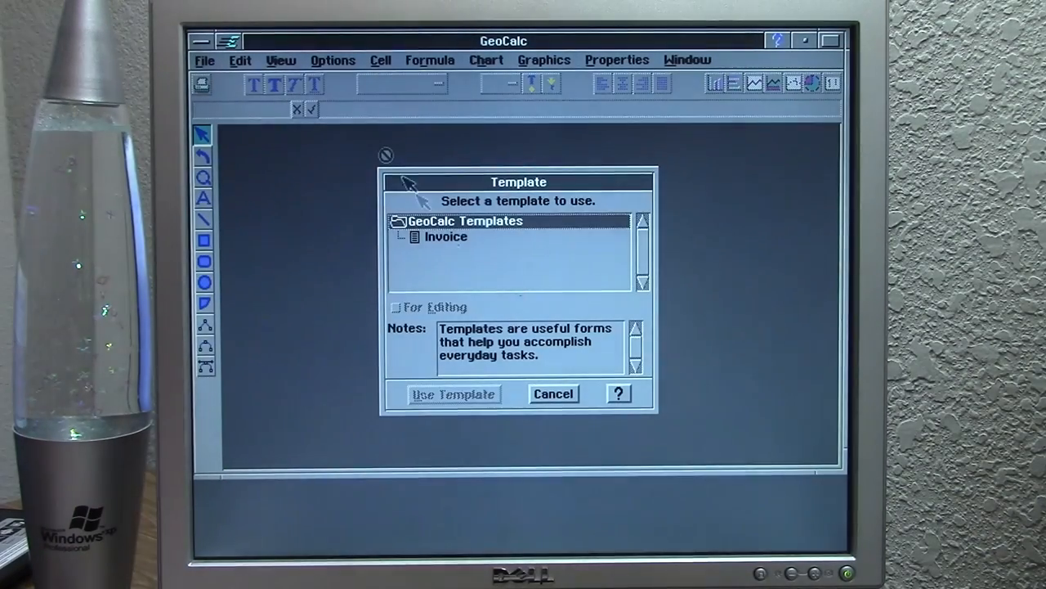
pyautogui.click(553, 394)
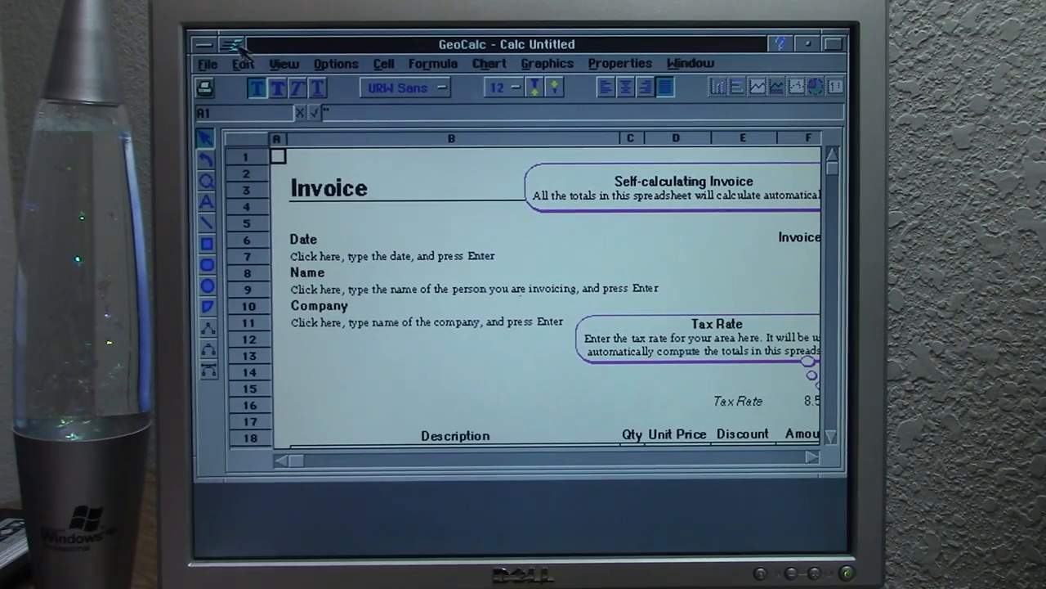
# Step: Launch Tetris from the Express menu's Start an Application list
pyautogui.click(233, 44)
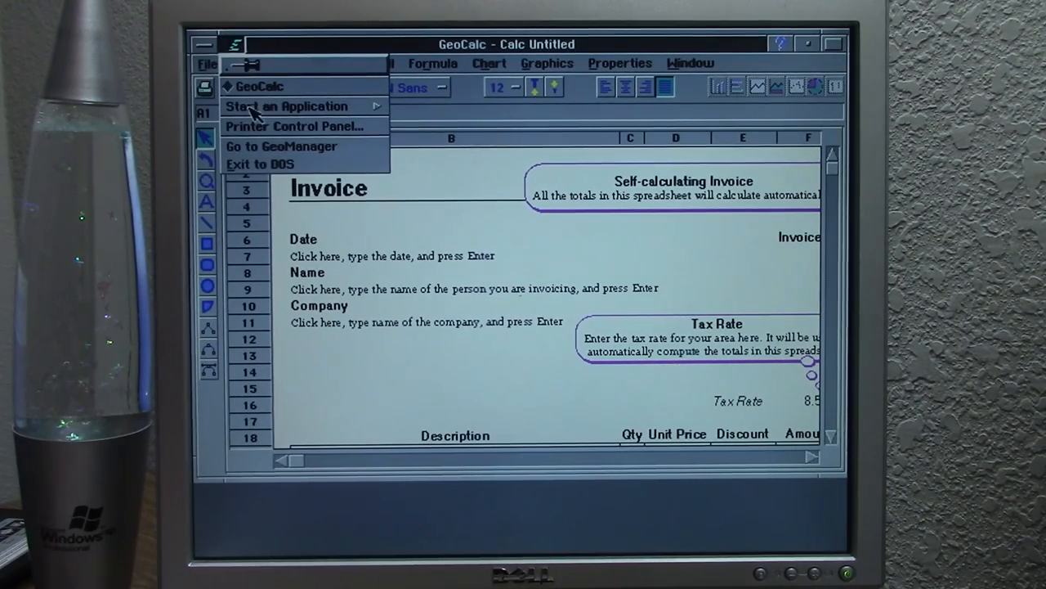
pyautogui.click(287, 106)
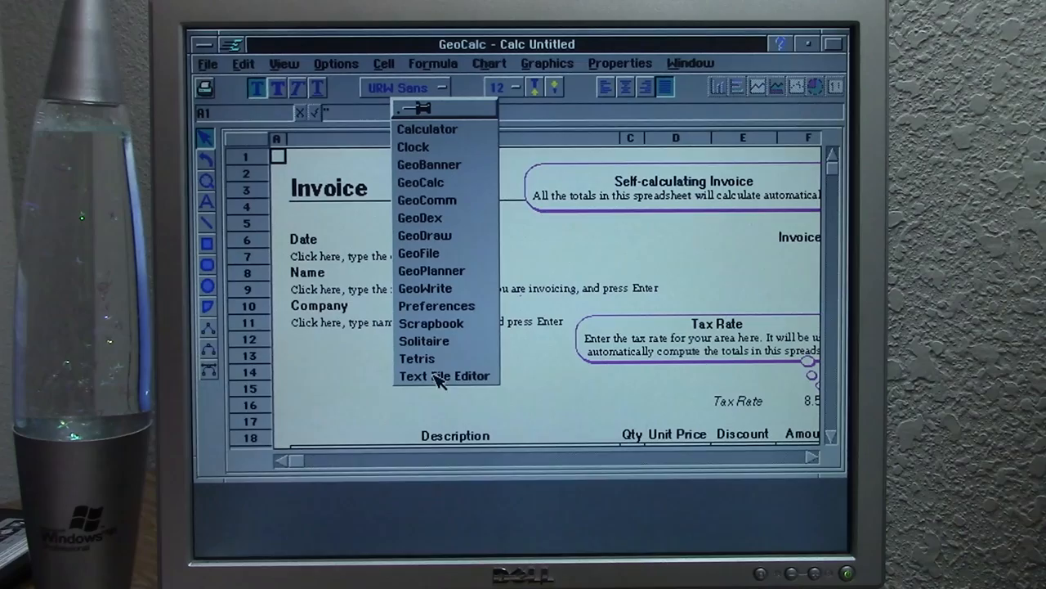
pyautogui.moveTo(437, 335)
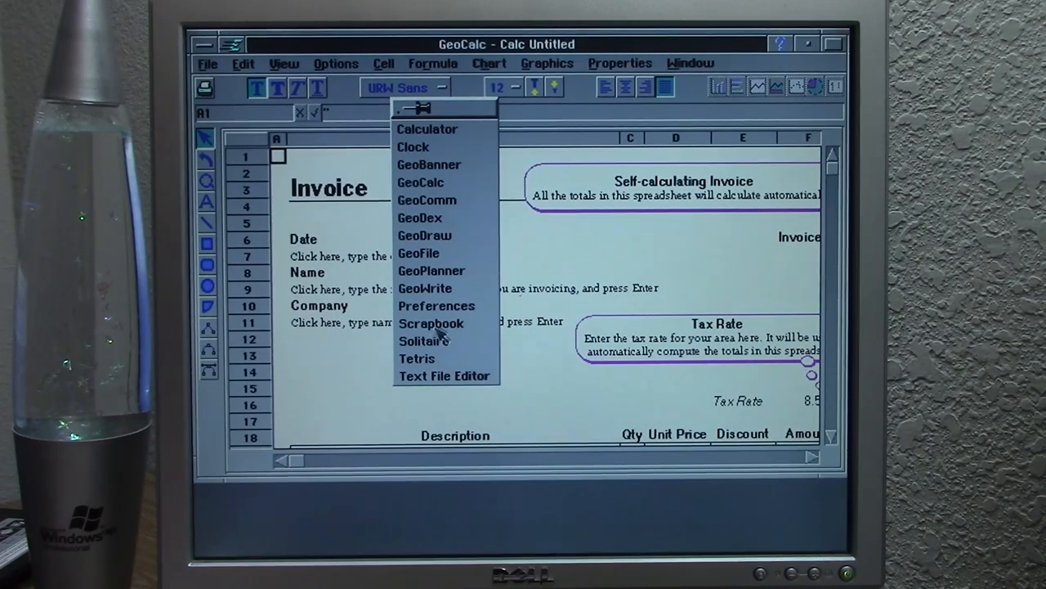
pyautogui.click(417, 358)
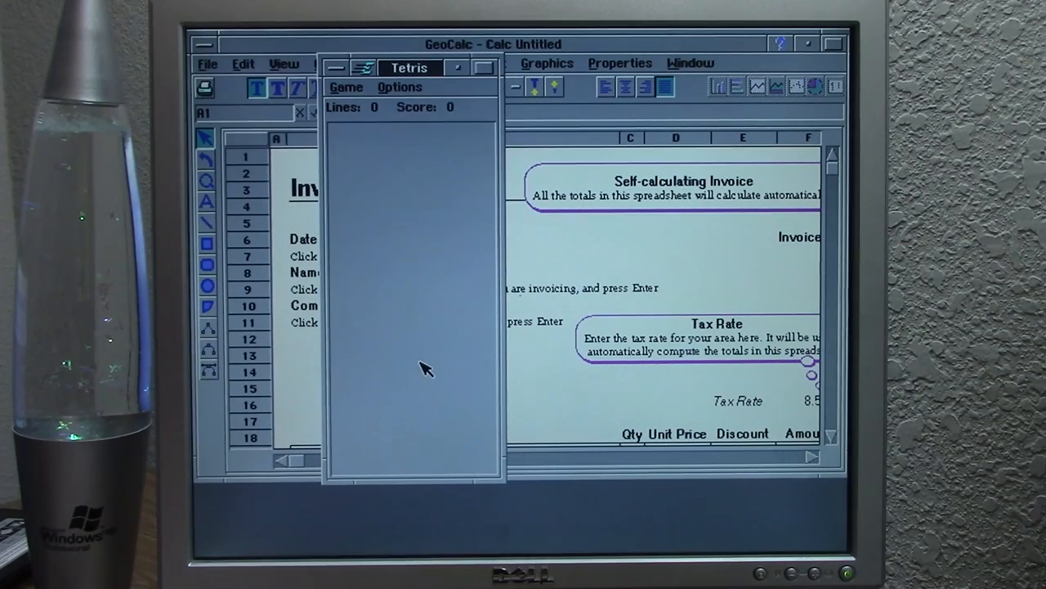
pyautogui.moveTo(411, 158)
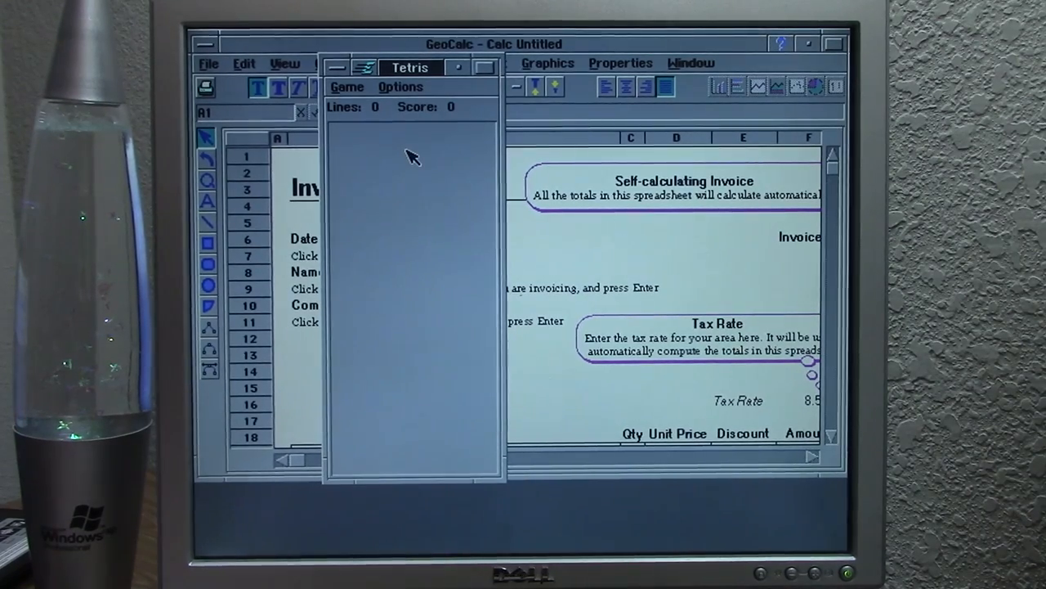
# Step: Start a new Tetris game, then close Tetris
pyautogui.click(347, 87)
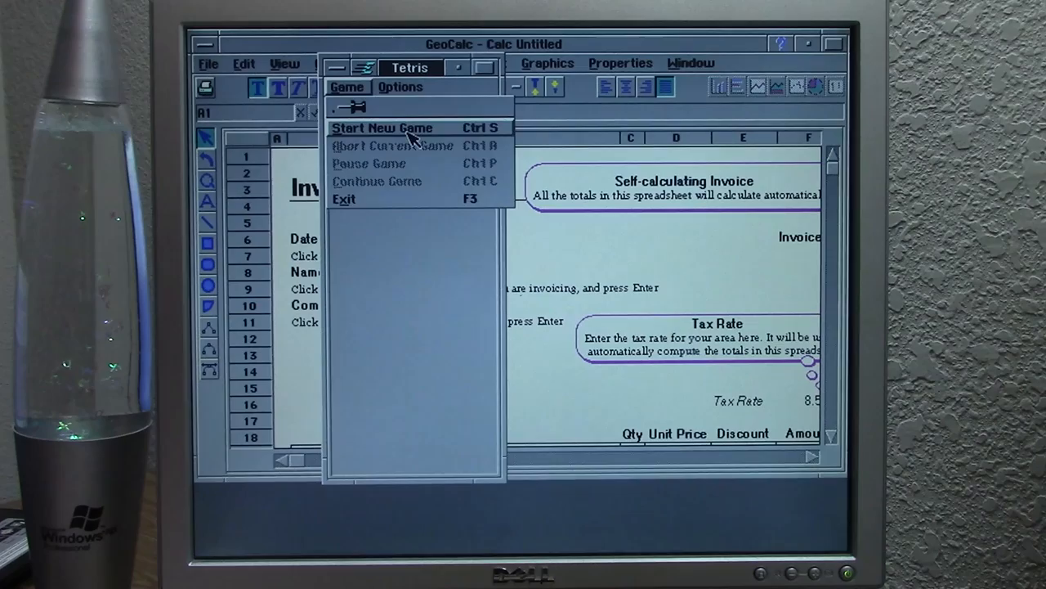
pyautogui.click(382, 128)
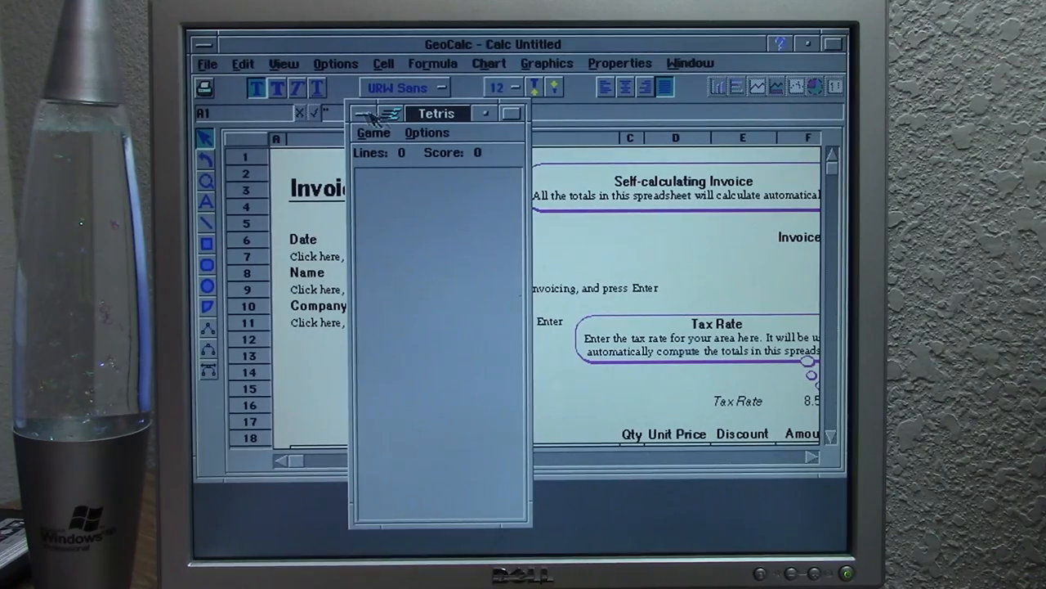
pyautogui.click(362, 113)
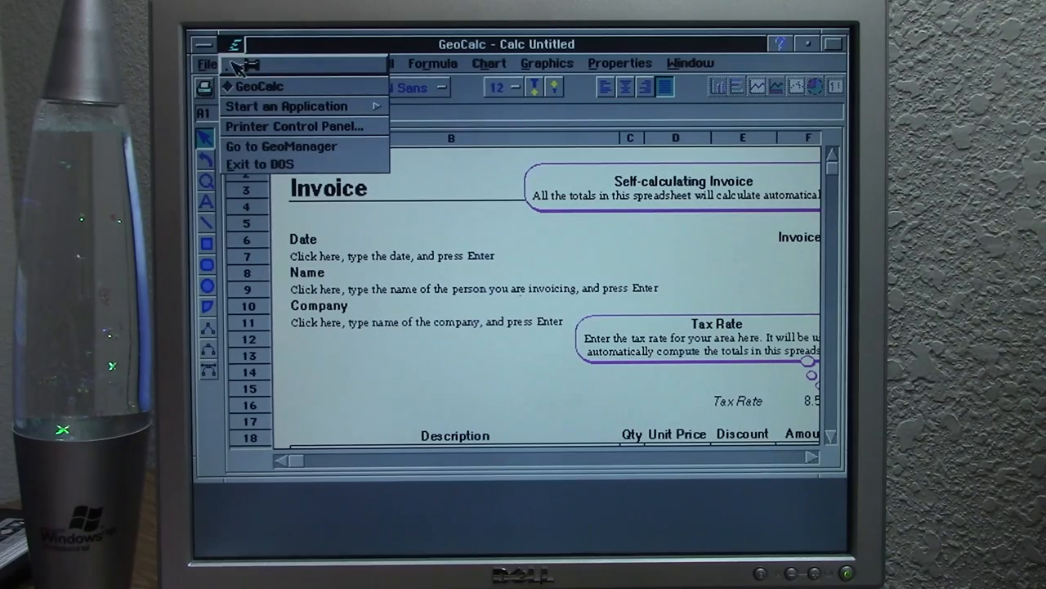
pyautogui.moveTo(254, 67)
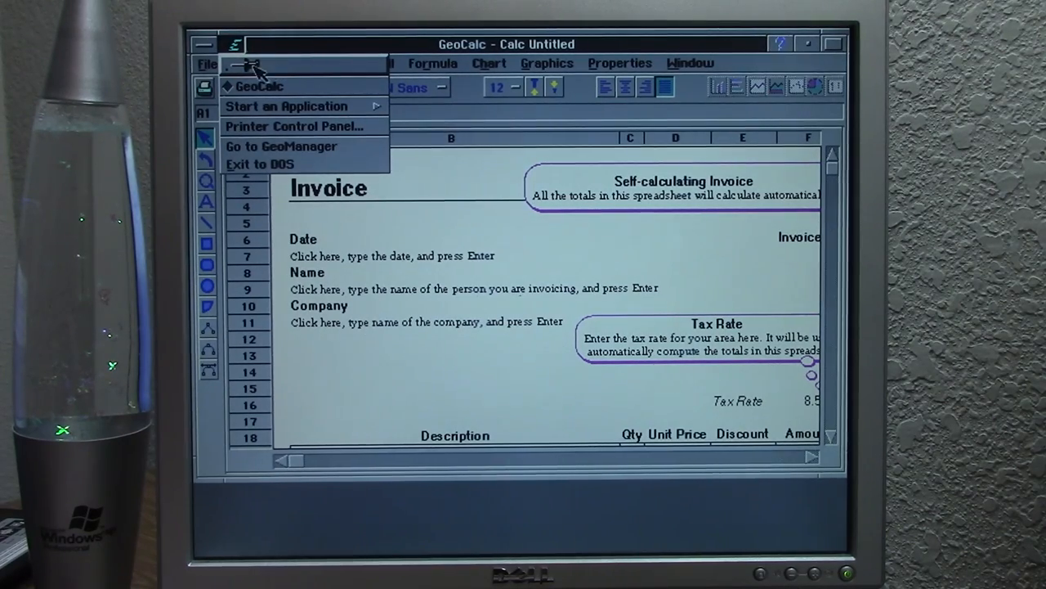
pyautogui.click(284, 63)
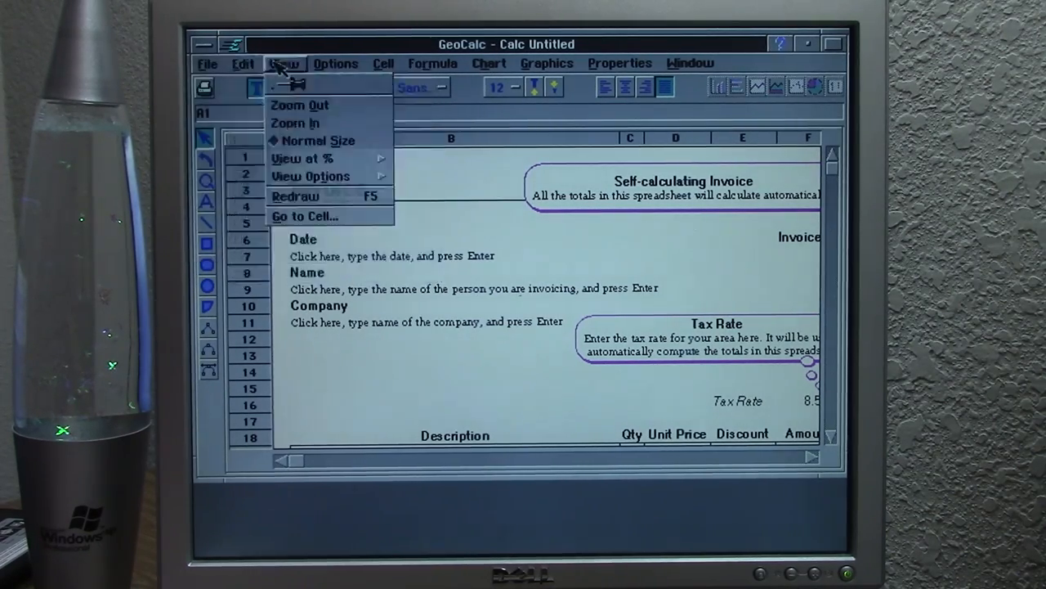
pyautogui.click(620, 63)
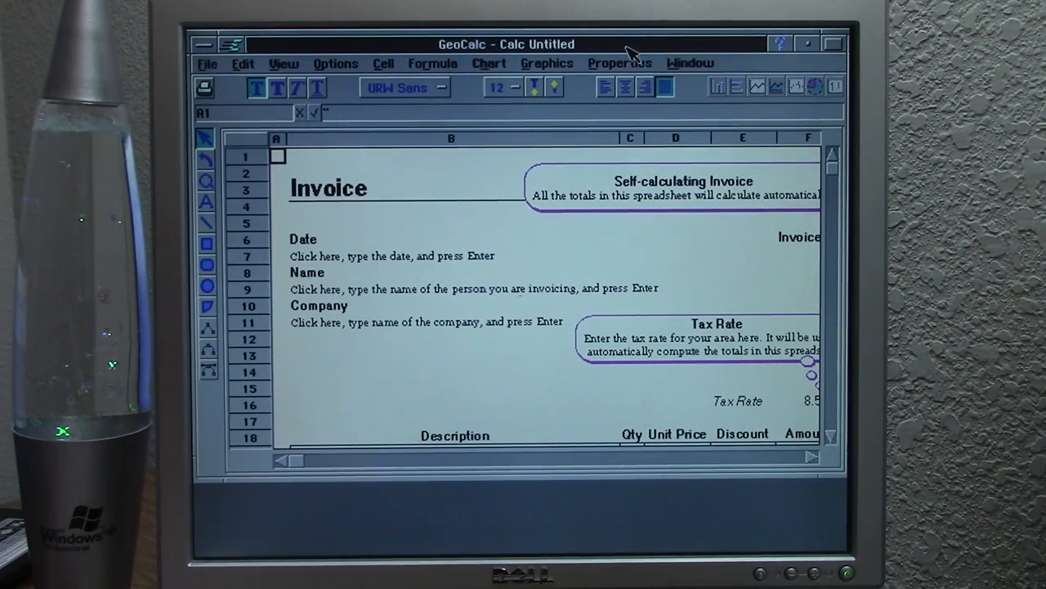
pyautogui.moveTo(554, 78)
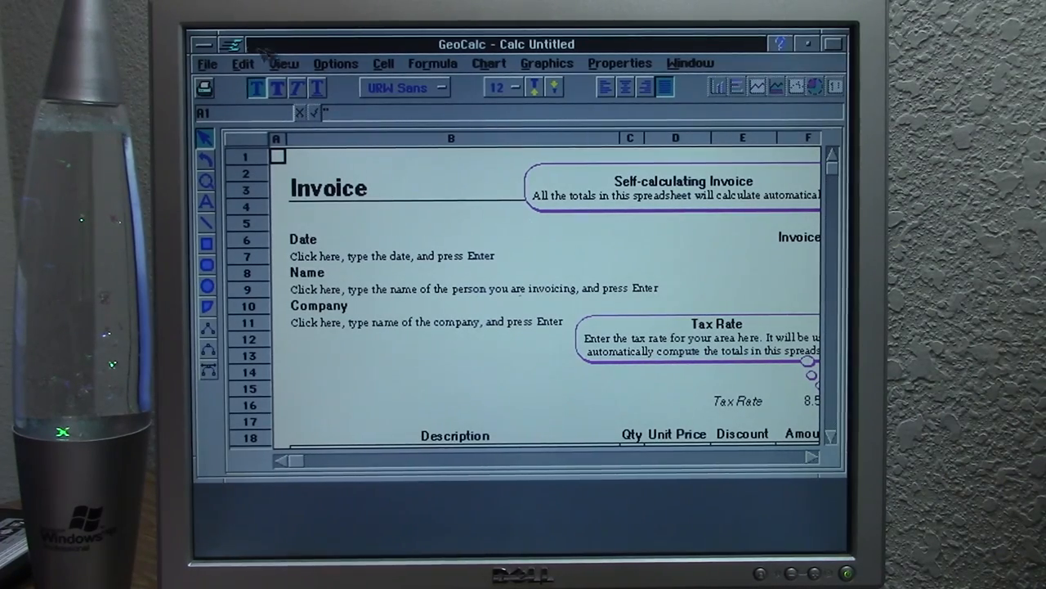
pyautogui.moveTo(282, 45)
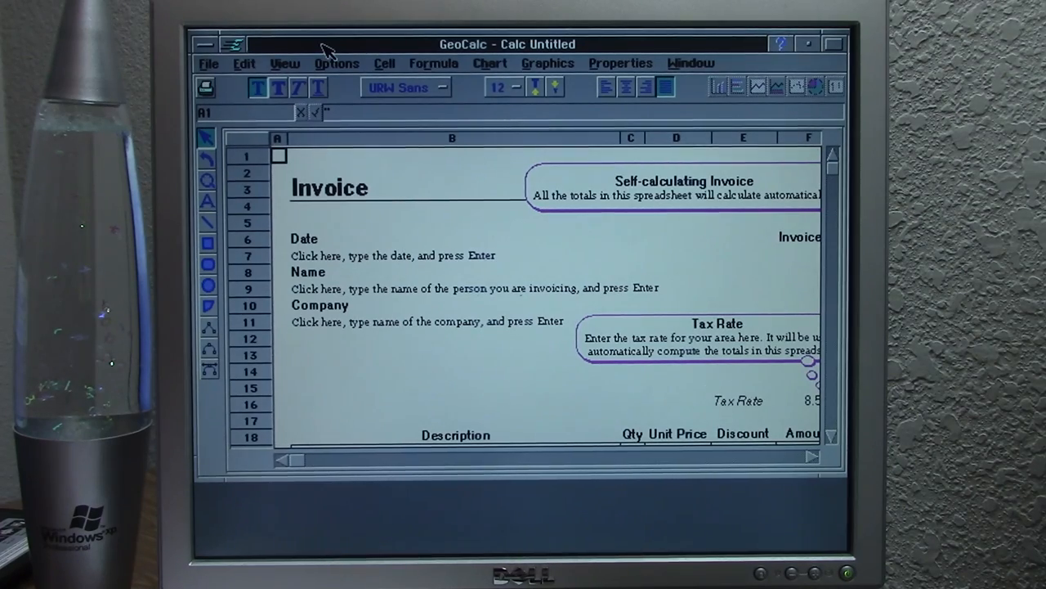
# Step: Pin GeoCalc's Edit menu as a window, then return to GeoManager's WORLD folder
pyautogui.click(244, 63)
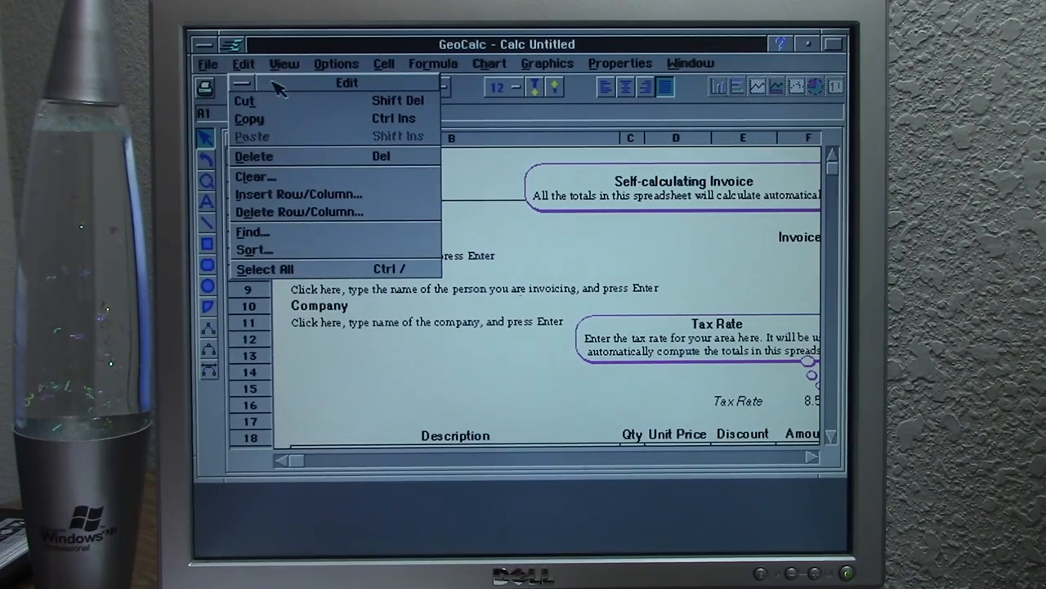
pyautogui.moveTo(307, 143)
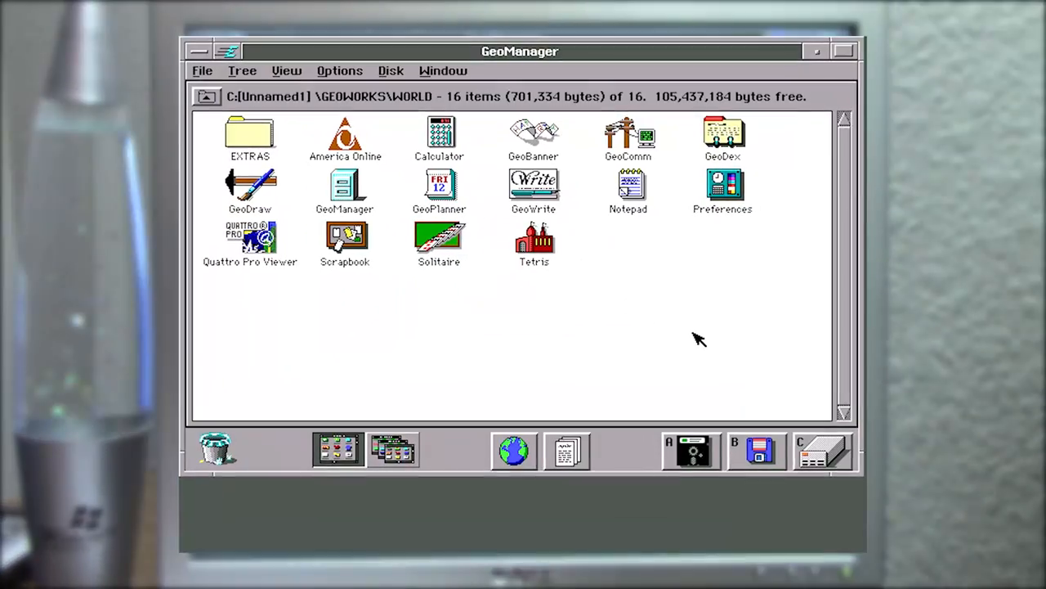
pyautogui.click(345, 135)
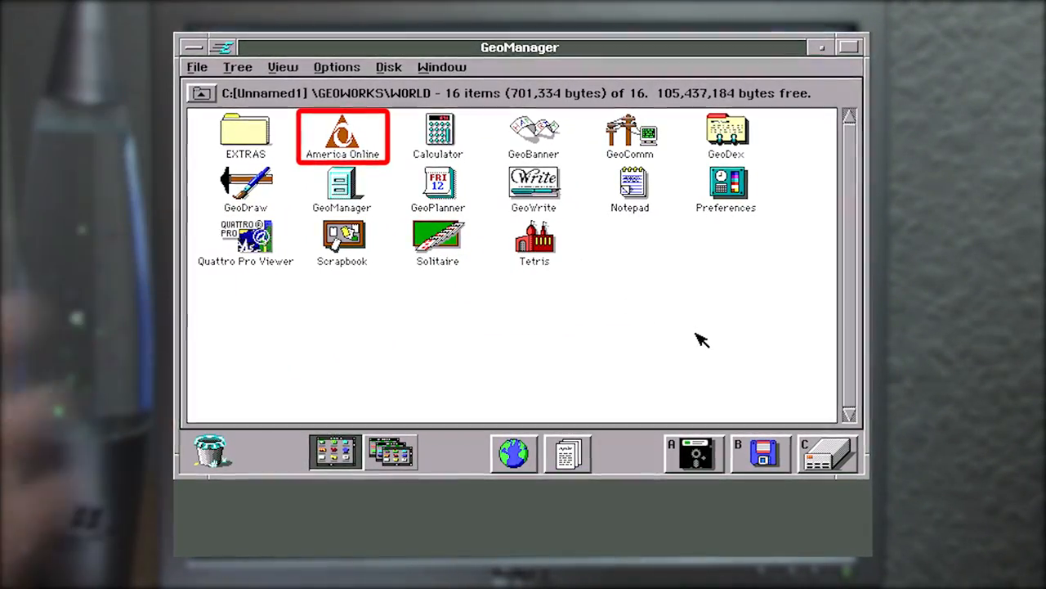